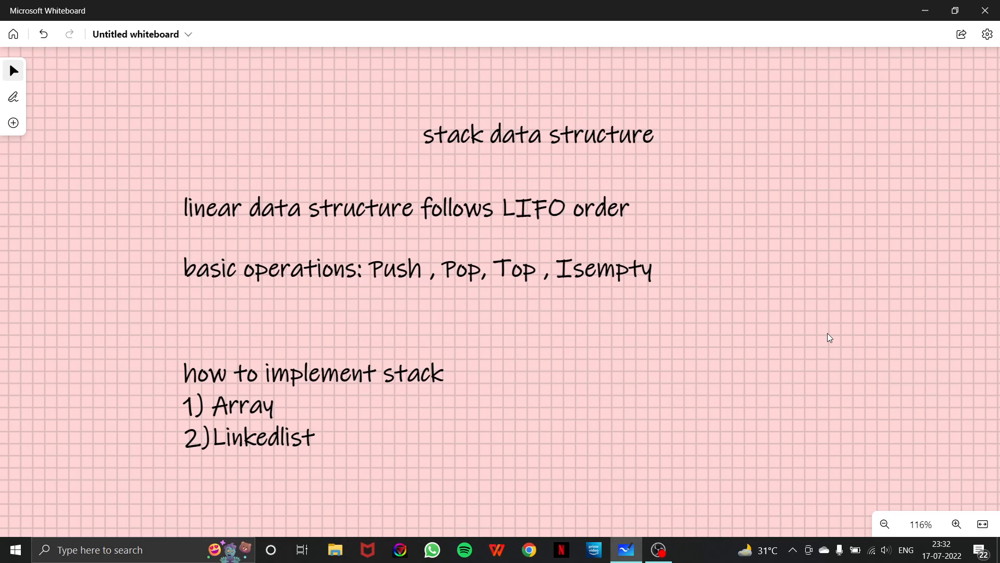
{"action": "mouse_move", "coordinate": [741, 297]}
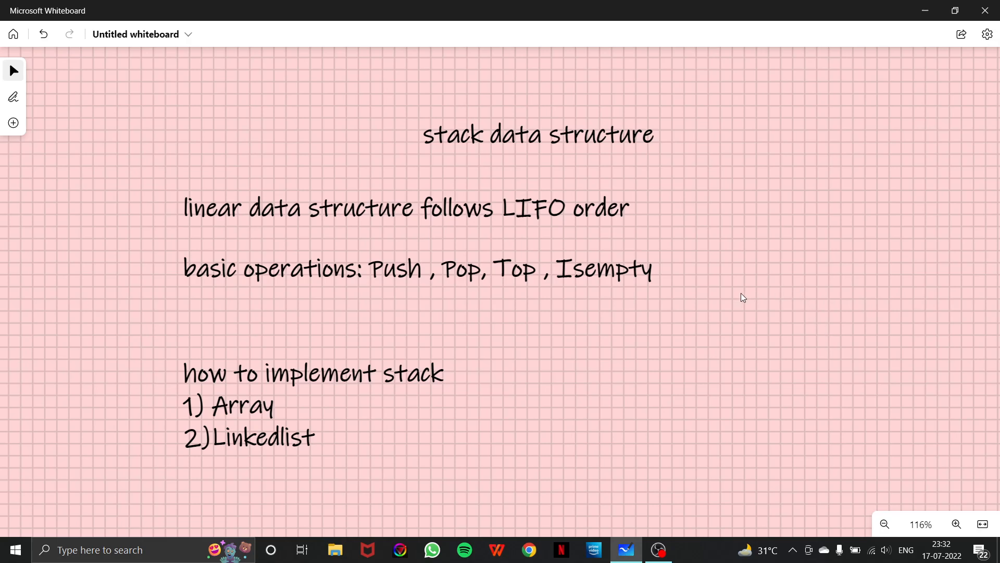
Underline 'linear data structure' and 'LIFO' in the stack definition with the black pen
{"action": "left_click", "coordinate": [13, 97]}
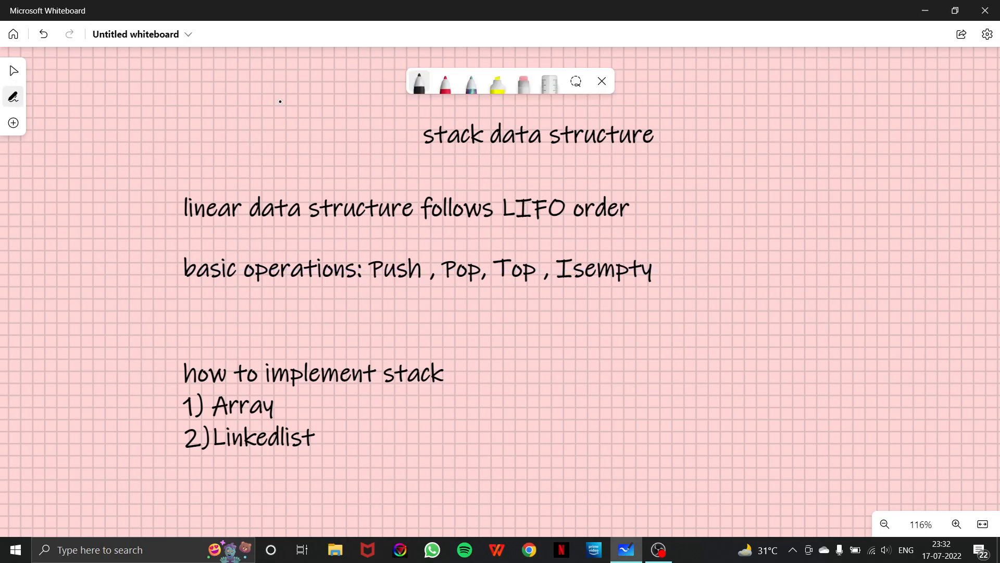
{"action": "left_click", "coordinate": [602, 81]}
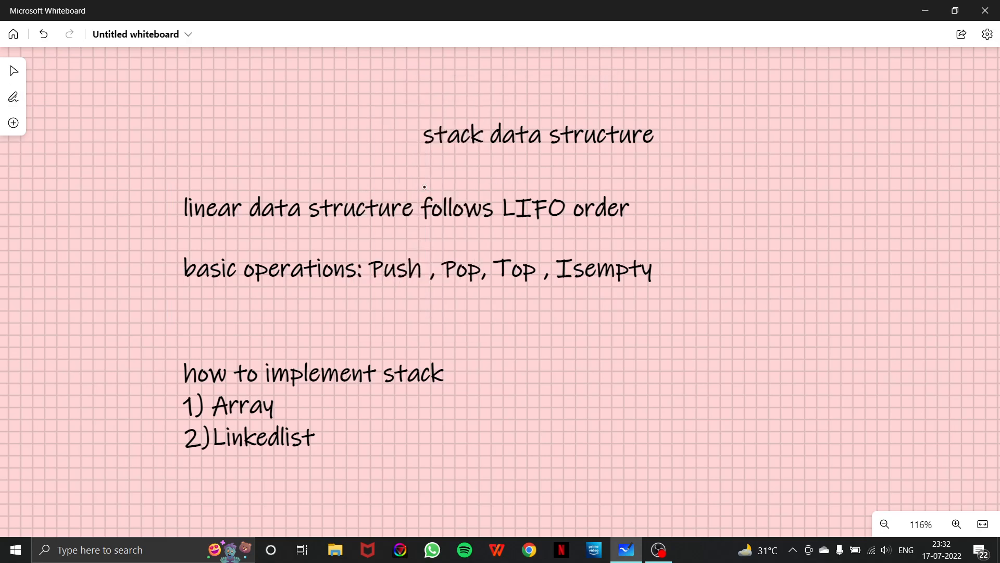
{"action": "left_click_drag", "start_coordinate": [181, 220], "coordinate": [297, 223]}
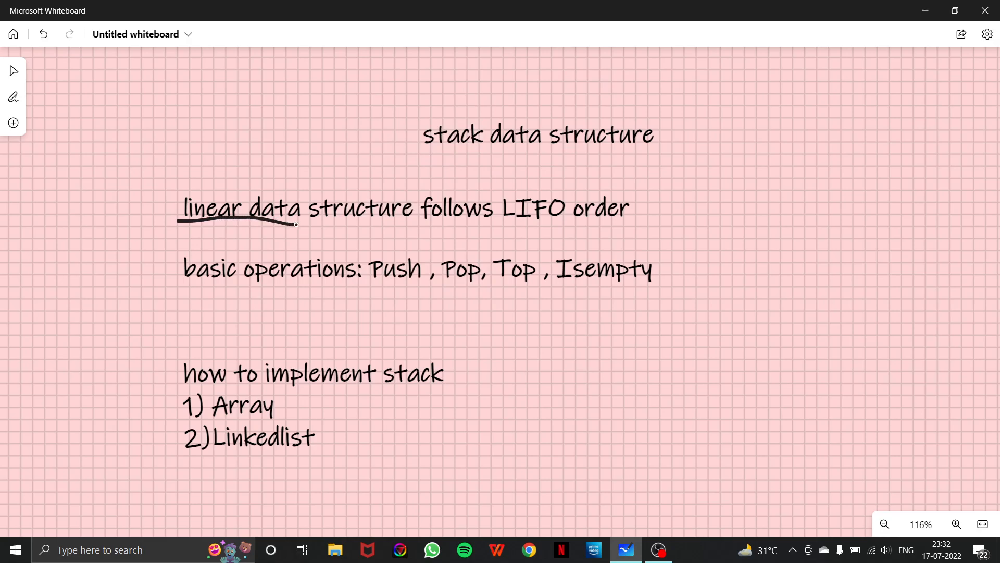
{"action": "left_click_drag", "start_coordinate": [293, 224], "coordinate": [396, 220]}
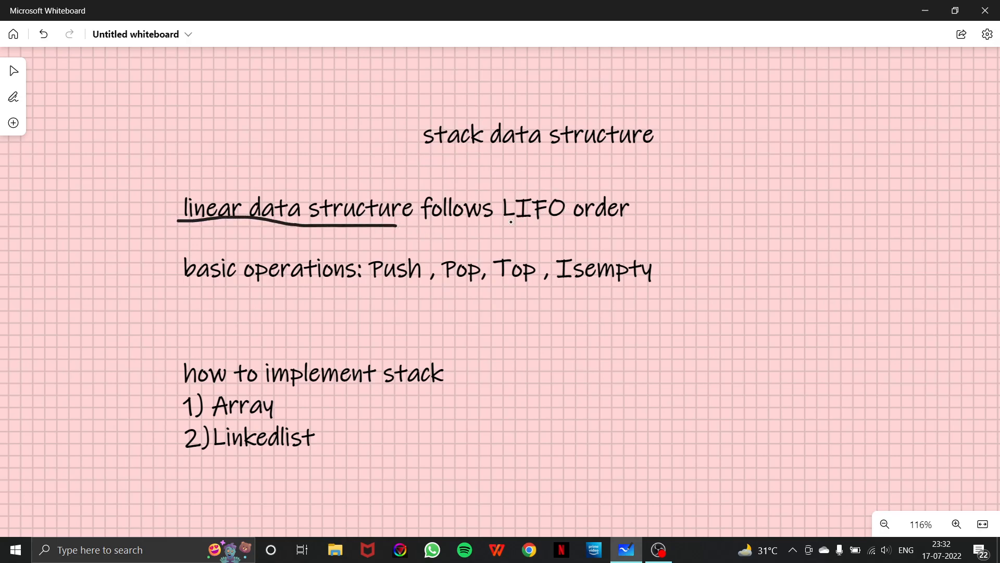
{"action": "left_click_drag", "start_coordinate": [503, 224], "coordinate": [561, 223]}
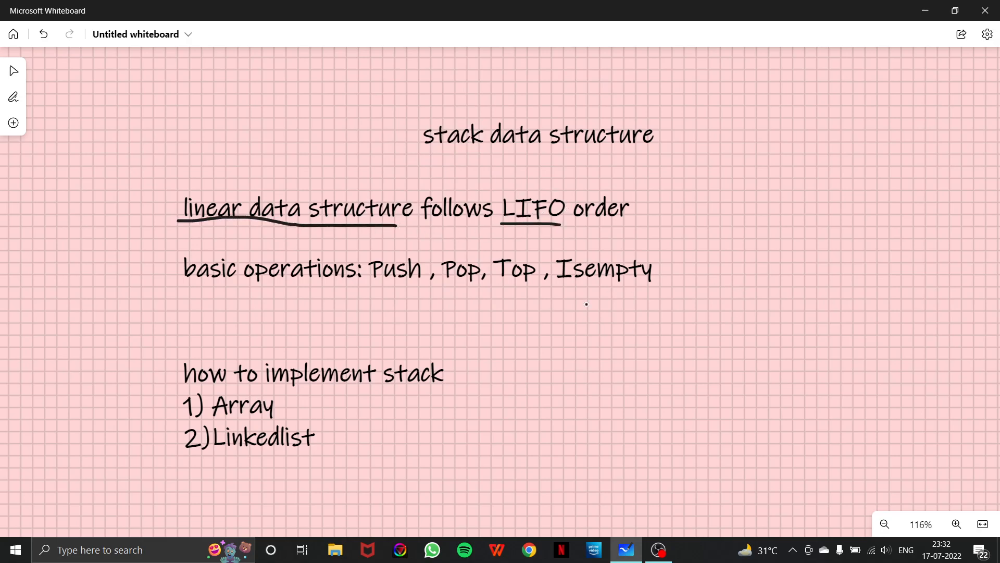
{"action": "left_click", "coordinate": [12, 123]}
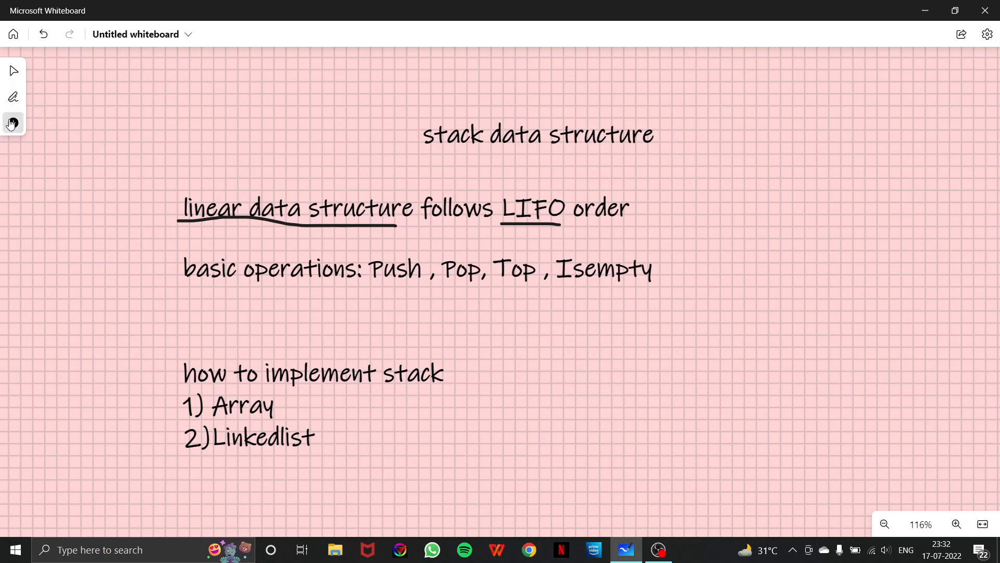
Add a 'last in first out' text label and place it just above LIFO
{"action": "left_click", "coordinate": [13, 123]}
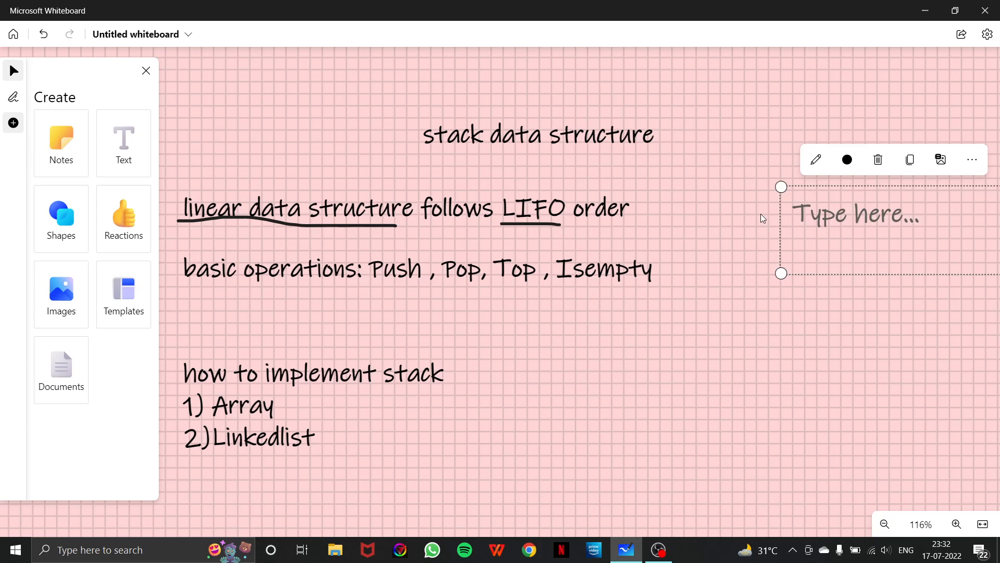
{"action": "type", "text": "last in first out"}
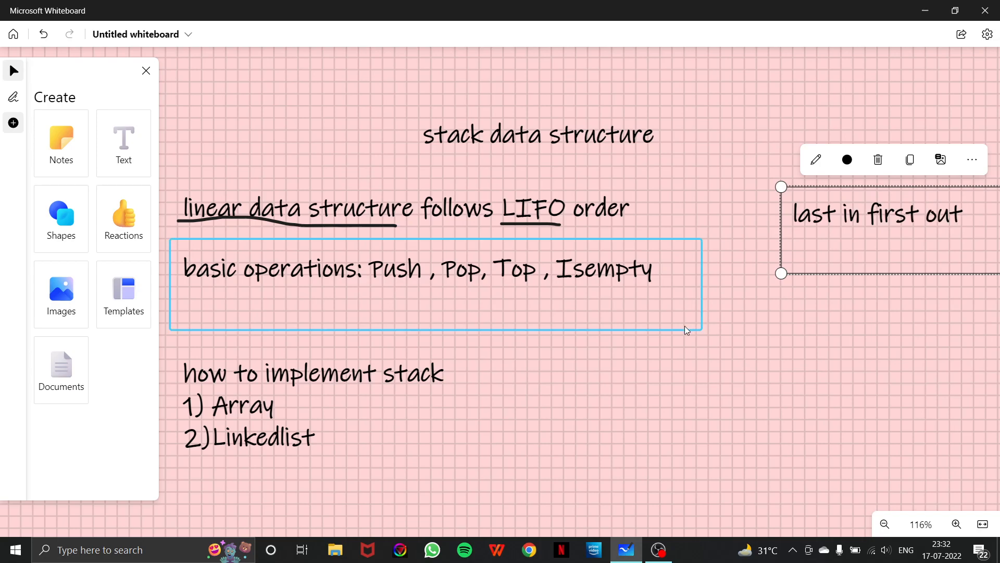
{"action": "left_click_drag", "start_coordinate": [876, 214], "coordinate": [561, 187]}
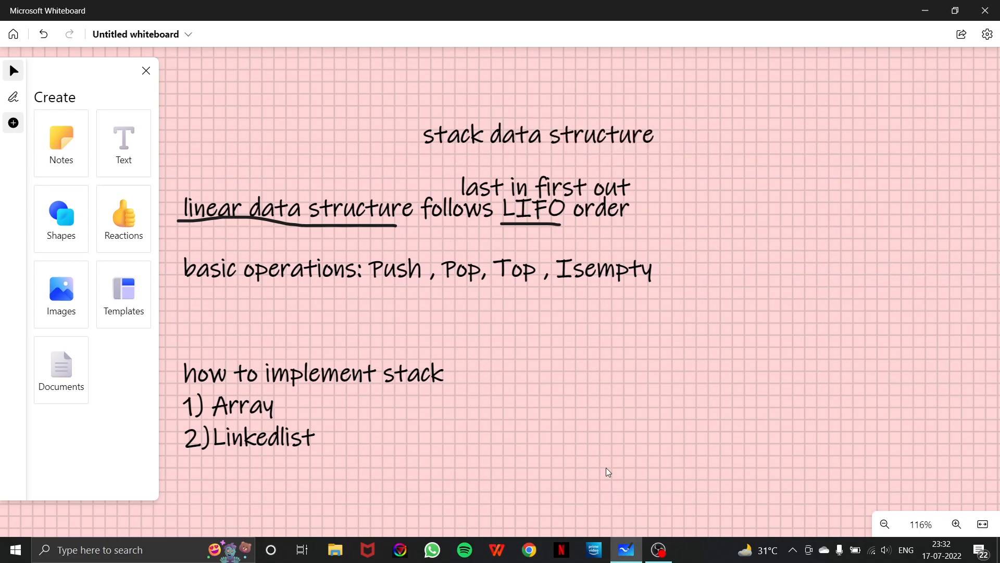
{"action": "mouse_move", "coordinate": [102, 103]}
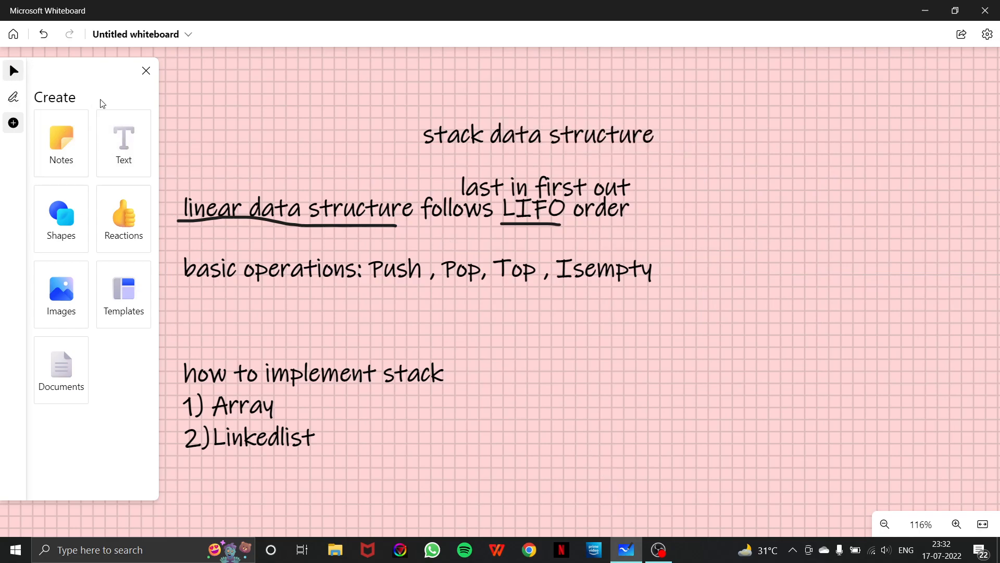
{"action": "left_click", "coordinate": [13, 97]}
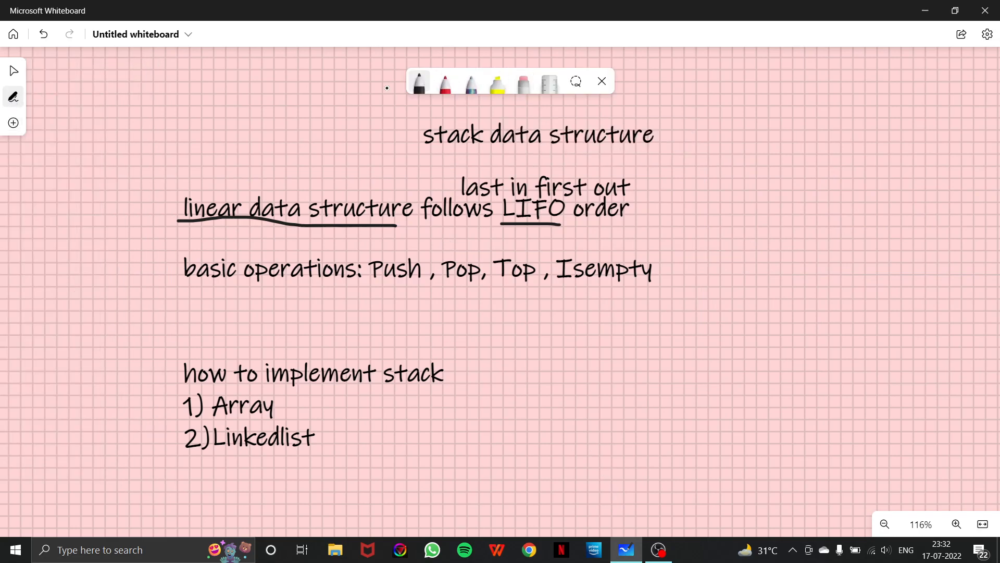
Draw the stack container in black pen and write 15 in its top cell
{"action": "left_click", "coordinate": [601, 81]}
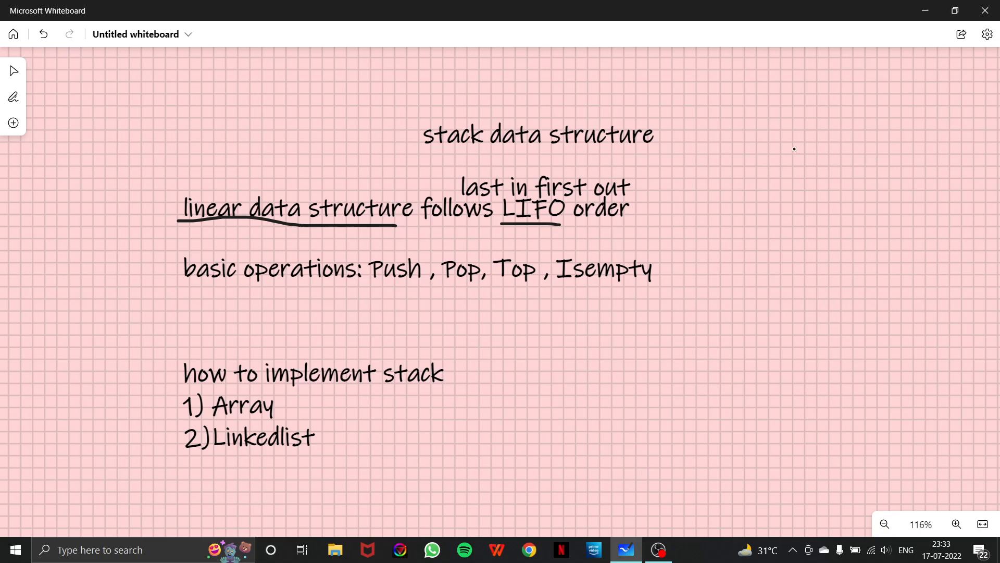
{"action": "left_click_drag", "start_coordinate": [768, 142], "coordinate": [784, 253]}
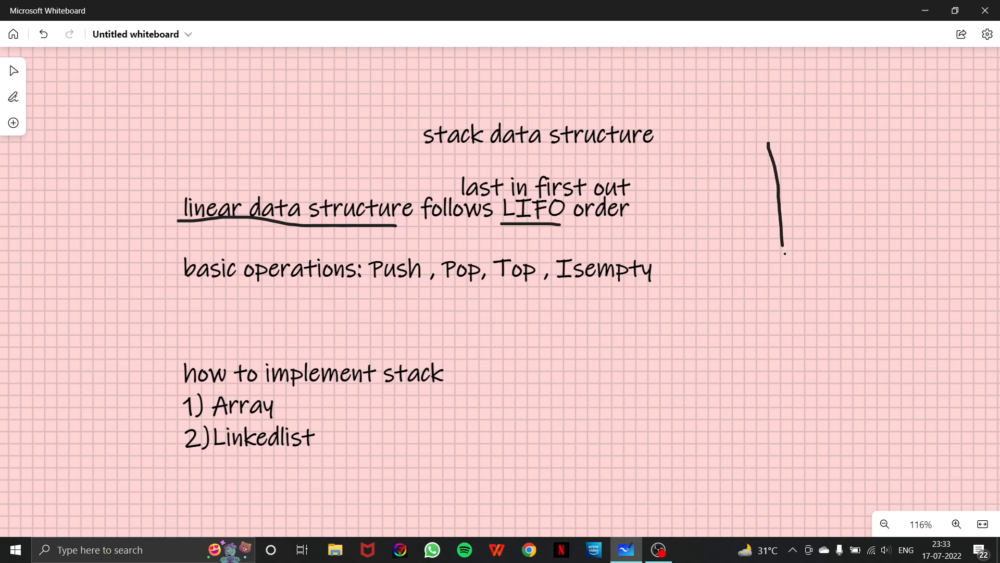
{"action": "left_click_drag", "start_coordinate": [772, 256], "coordinate": [858, 159]}
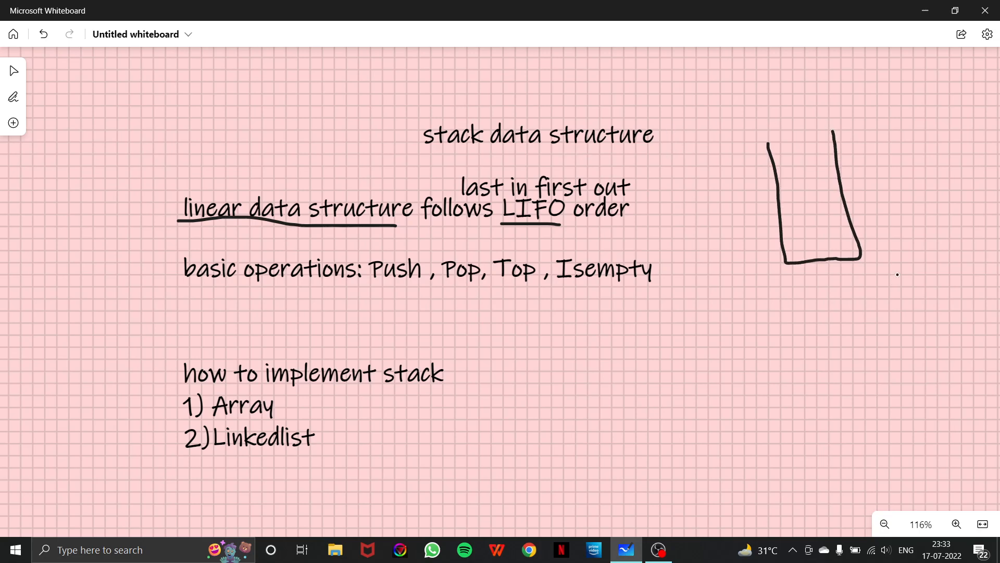
{"action": "left_click_drag", "start_coordinate": [782, 229], "coordinate": [860, 229]}
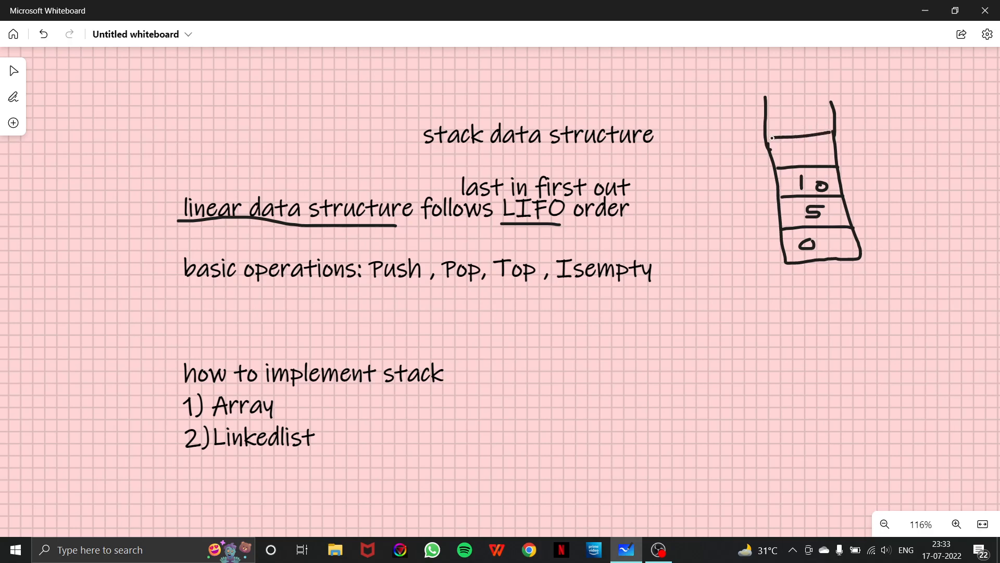
{"action": "left_click_drag", "start_coordinate": [790, 150], "coordinate": [819, 150]}
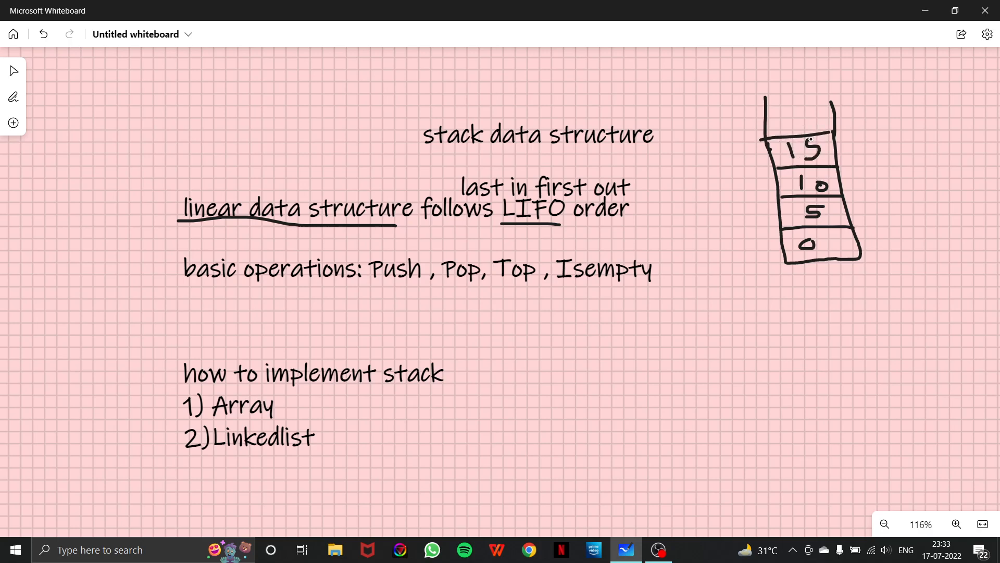
Draw an arrow under the stack bottom labelled 'closed'
{"action": "left_click_drag", "start_coordinate": [833, 268], "coordinate": [838, 309]}
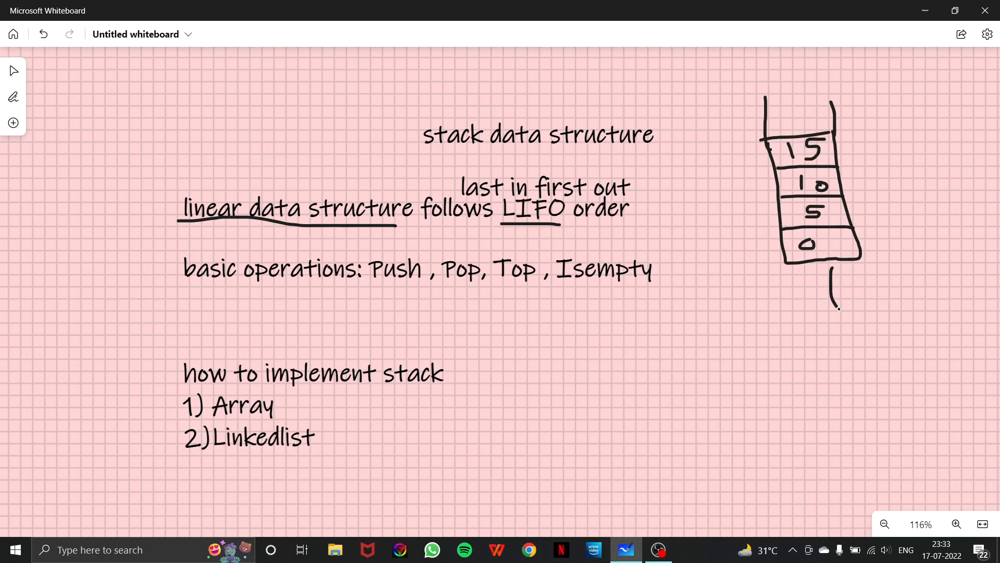
{"action": "left_click_drag", "start_coordinate": [833, 309], "coordinate": [831, 268]}
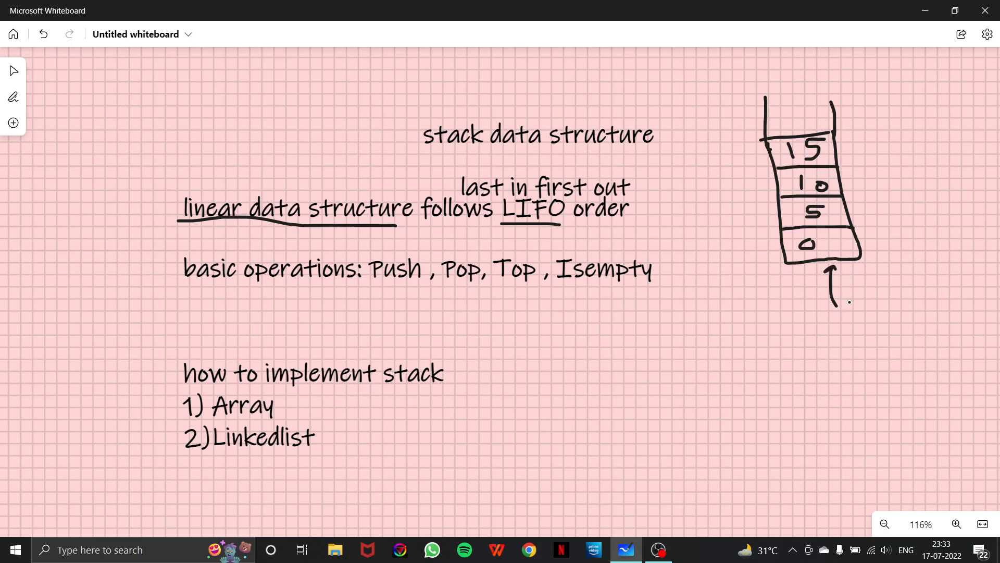
{"action": "left_click_drag", "start_coordinate": [845, 304], "coordinate": [861, 309]}
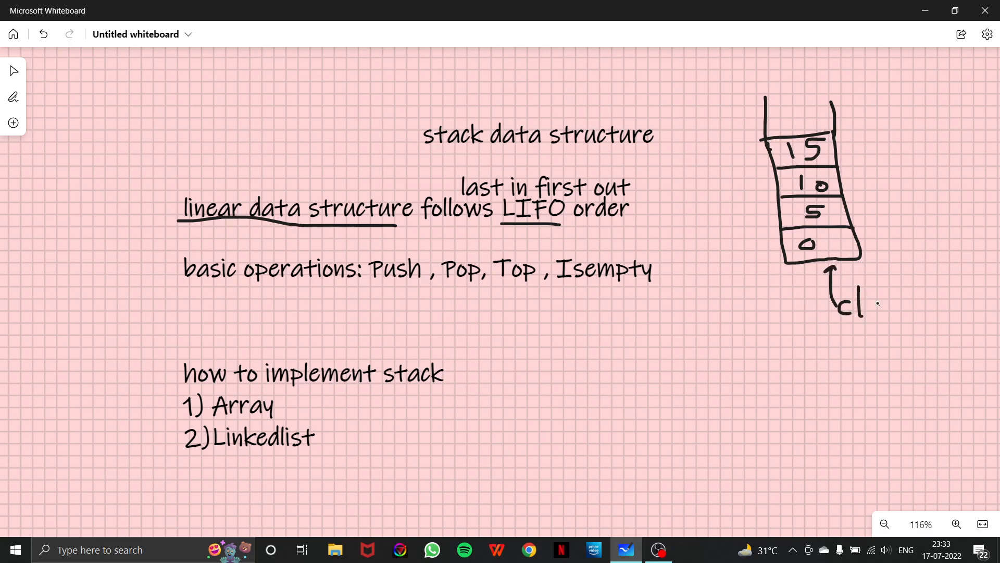
{"action": "type", "text": "close"}
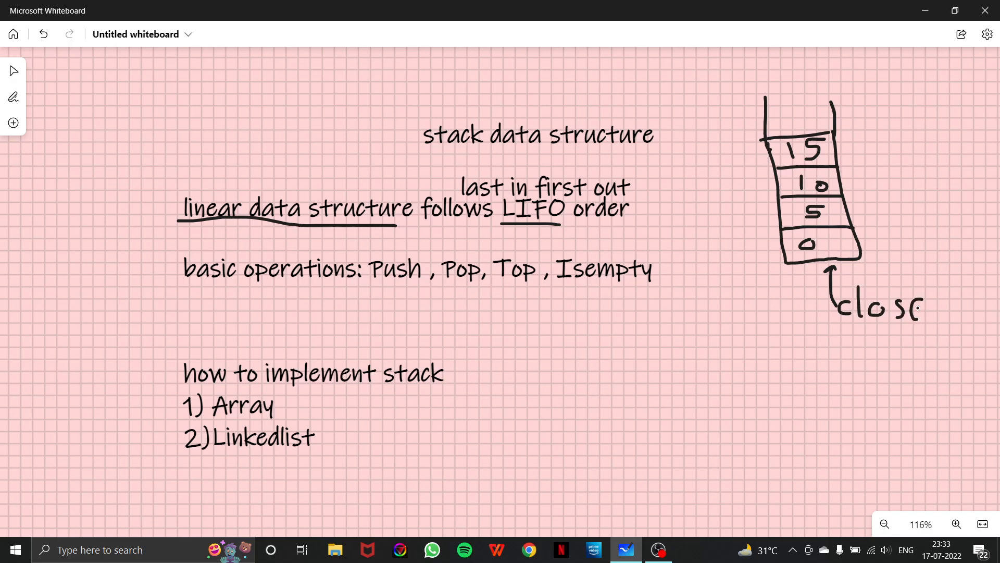
{"action": "type", "text": "u"}
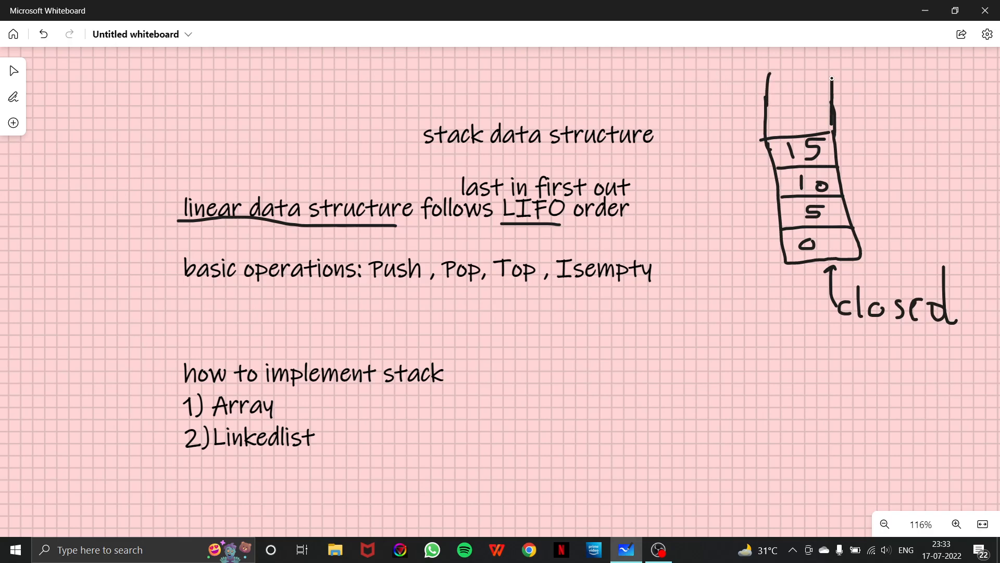
Add a top cell holding 20 and sketch stacked horizontal lines below the diagram
{"action": "left_click_drag", "start_coordinate": [830, 96], "coordinate": [886, 68]}
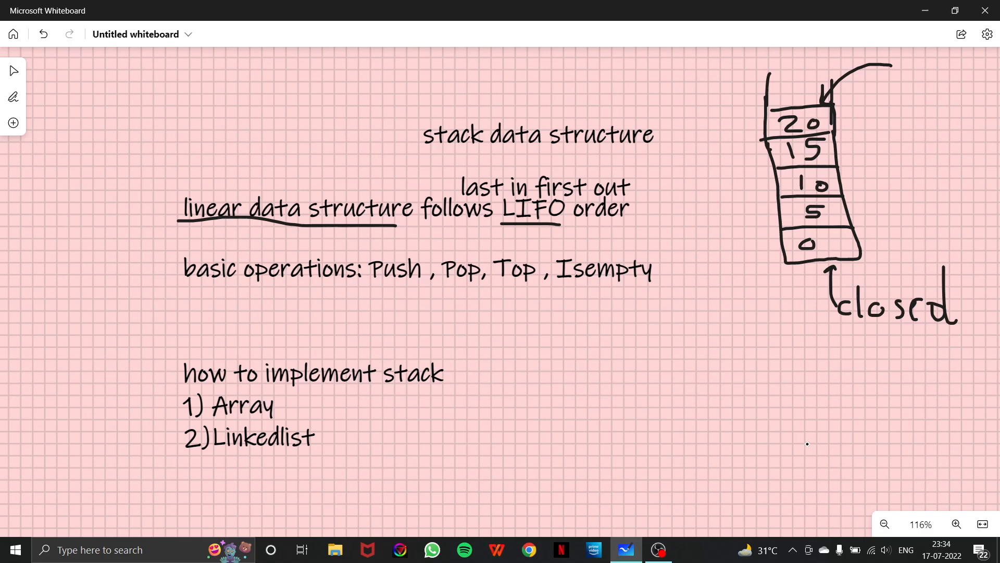
{"action": "left_click_drag", "start_coordinate": [730, 449], "coordinate": [863, 448]}
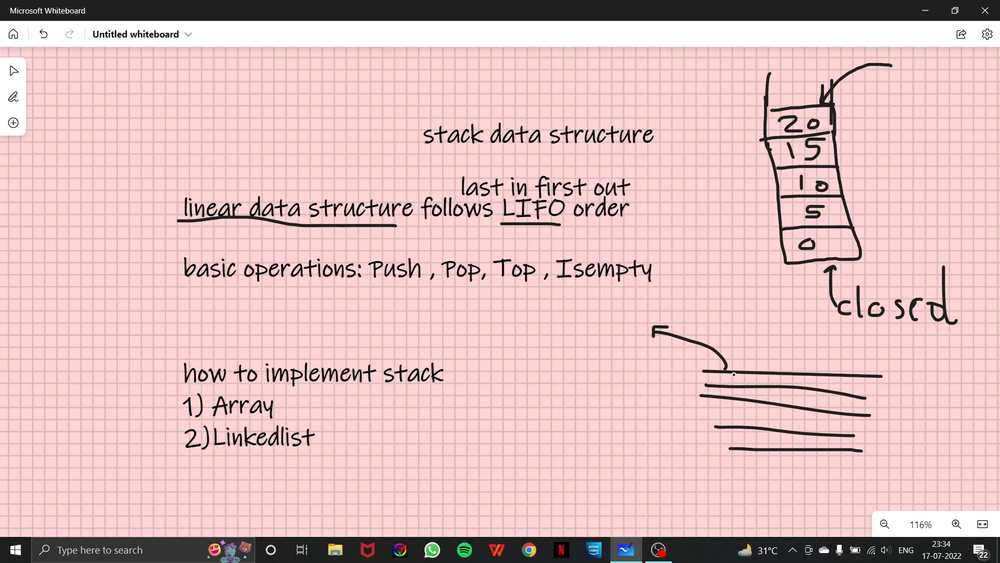
{"action": "mouse_move", "coordinate": [824, 398]}
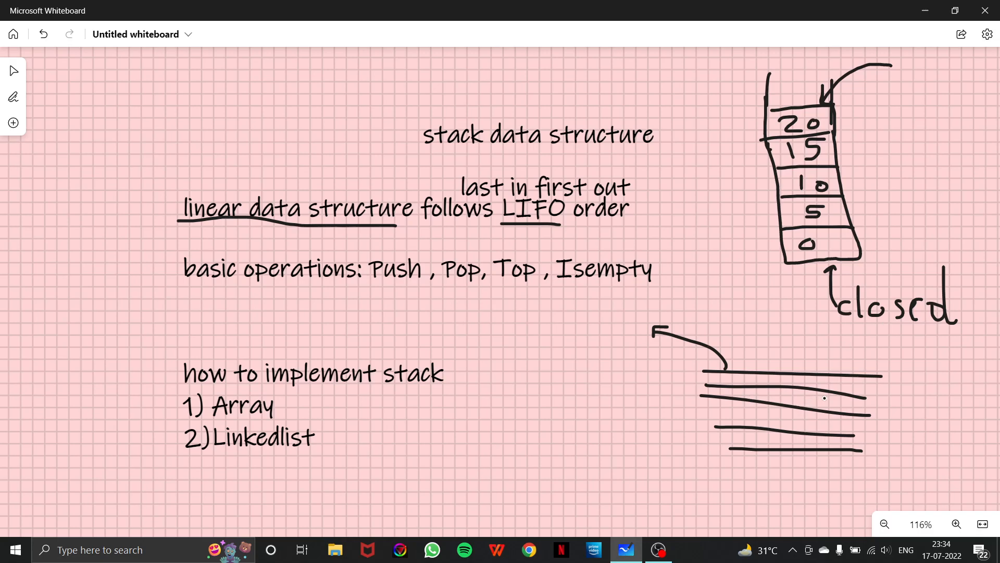
{"action": "mouse_move", "coordinate": [899, 395]}
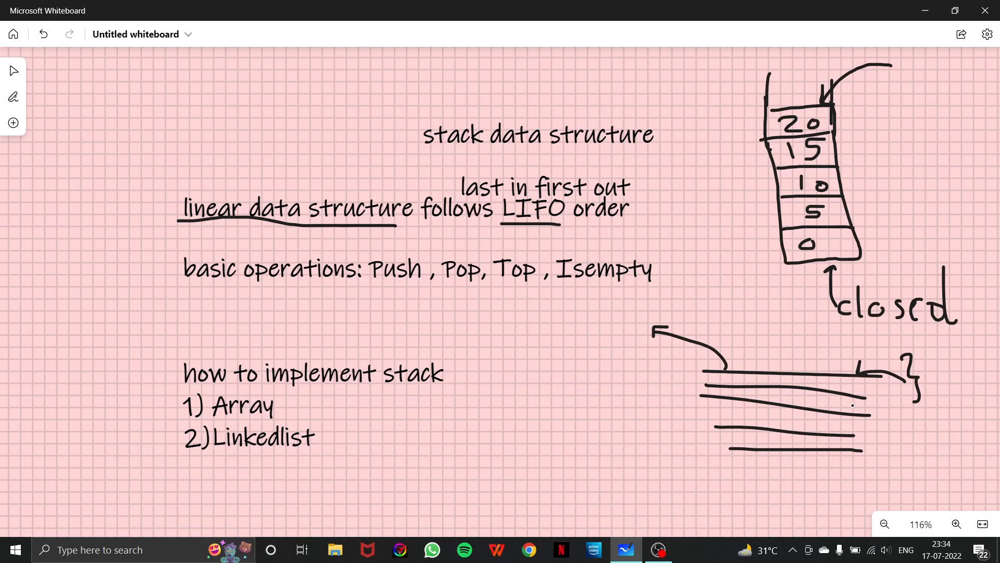
{"action": "mouse_move", "coordinate": [846, 386]}
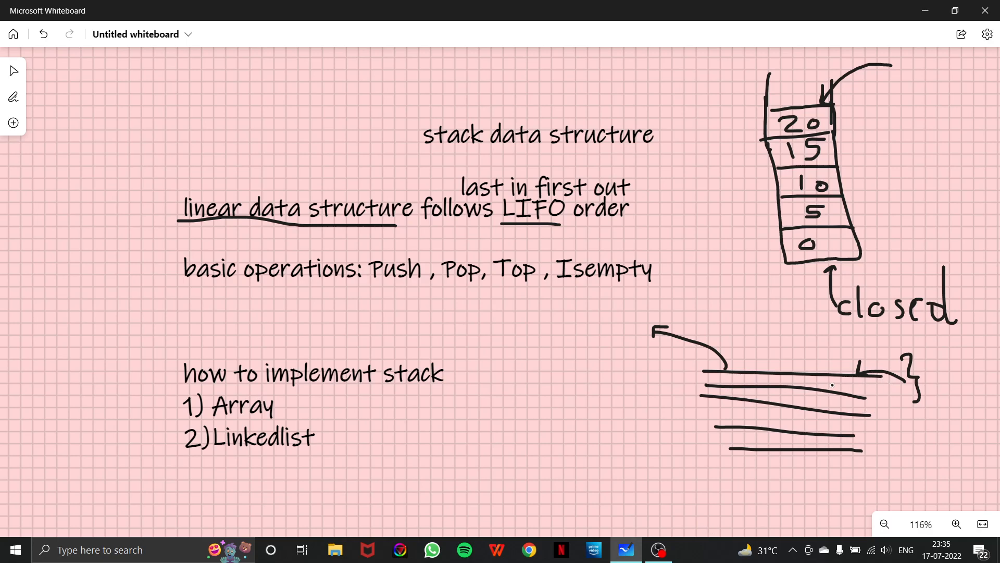
{"action": "mouse_move", "coordinate": [558, 420]}
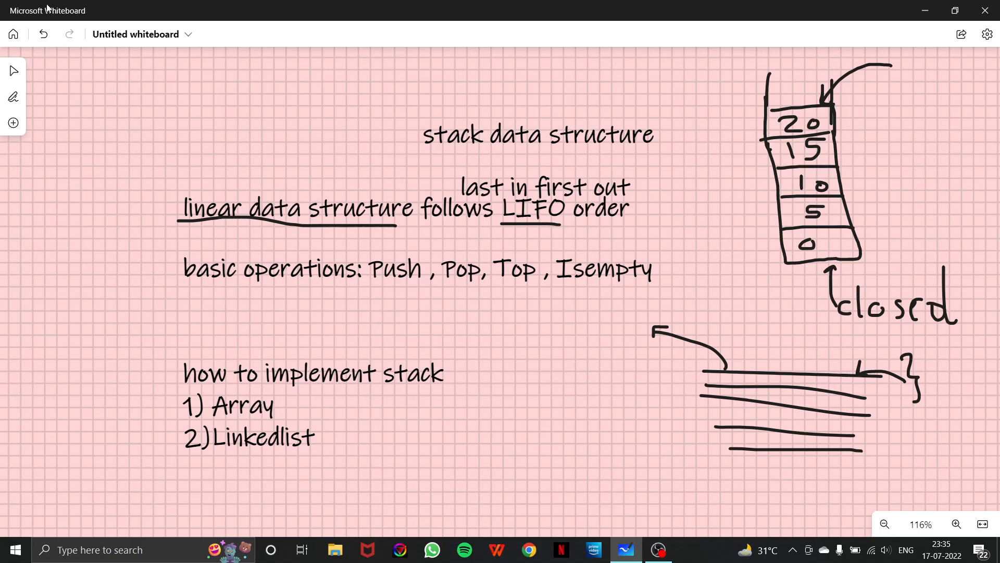
Erase the stacked-lines sketch with its arrow and curly brace
{"action": "left_click", "coordinate": [13, 96]}
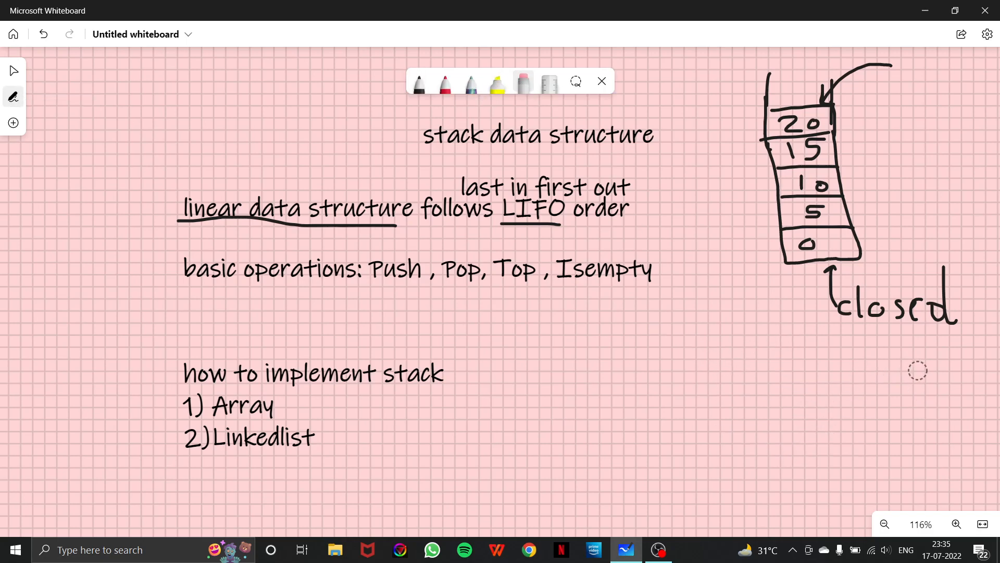
{"action": "mouse_move", "coordinate": [13, 70]}
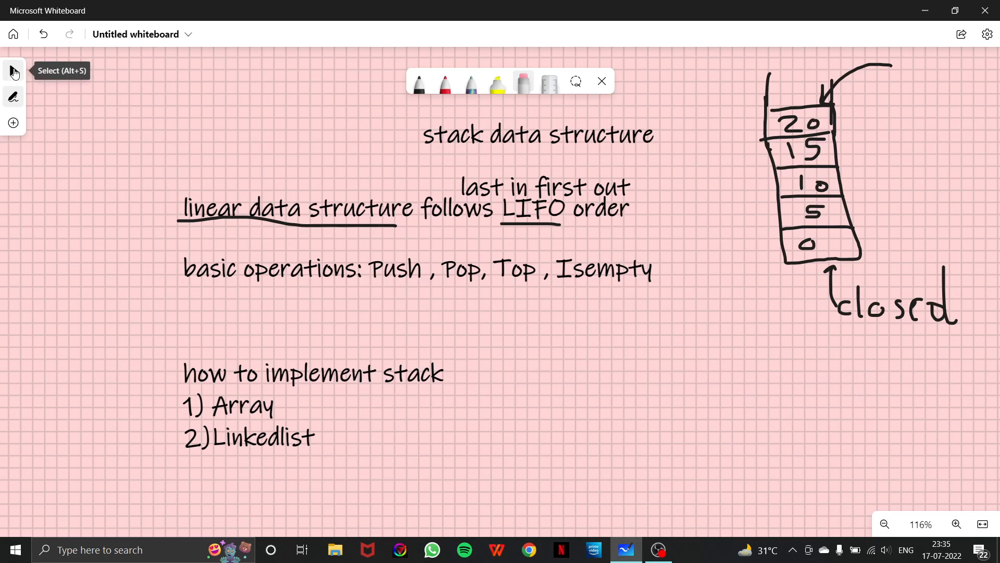
{"action": "mouse_move", "coordinate": [159, 88]}
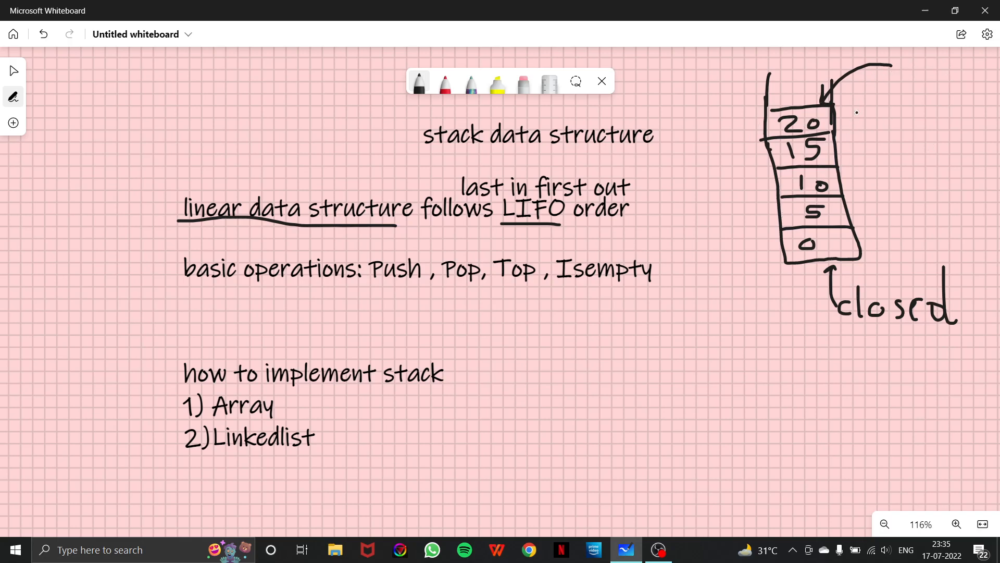
{"action": "mouse_move", "coordinate": [719, 240]}
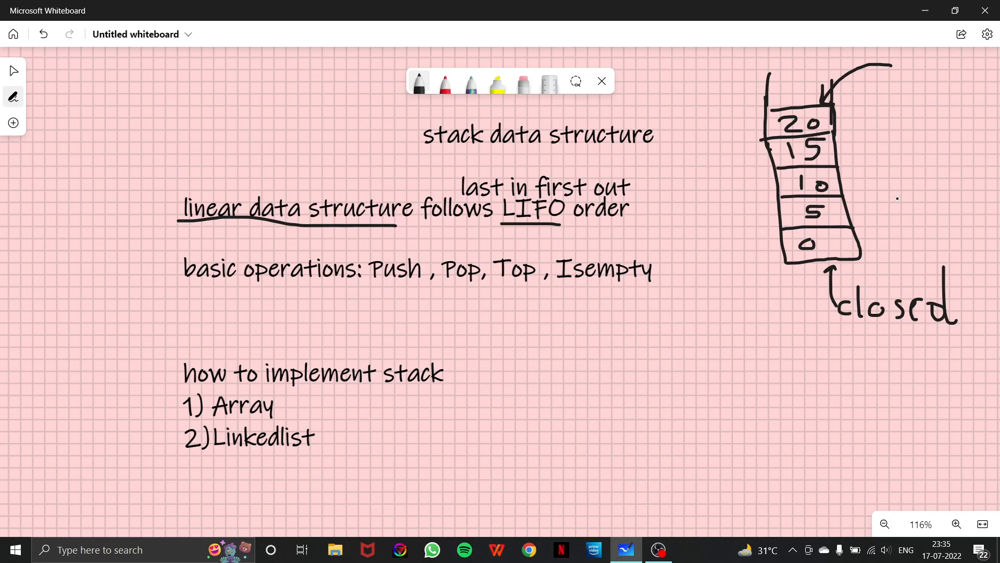
{"action": "mouse_move", "coordinate": [746, 183]}
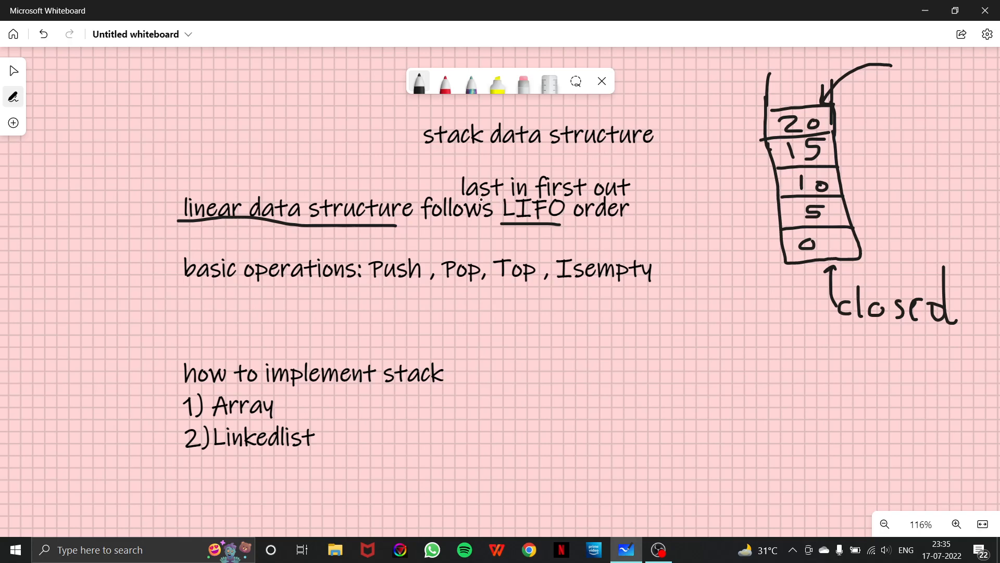
Erase the closed stack diagram and underline Push, Pop and Isempty
{"action": "left_click_drag", "start_coordinate": [458, 180], "coordinate": [631, 179]}
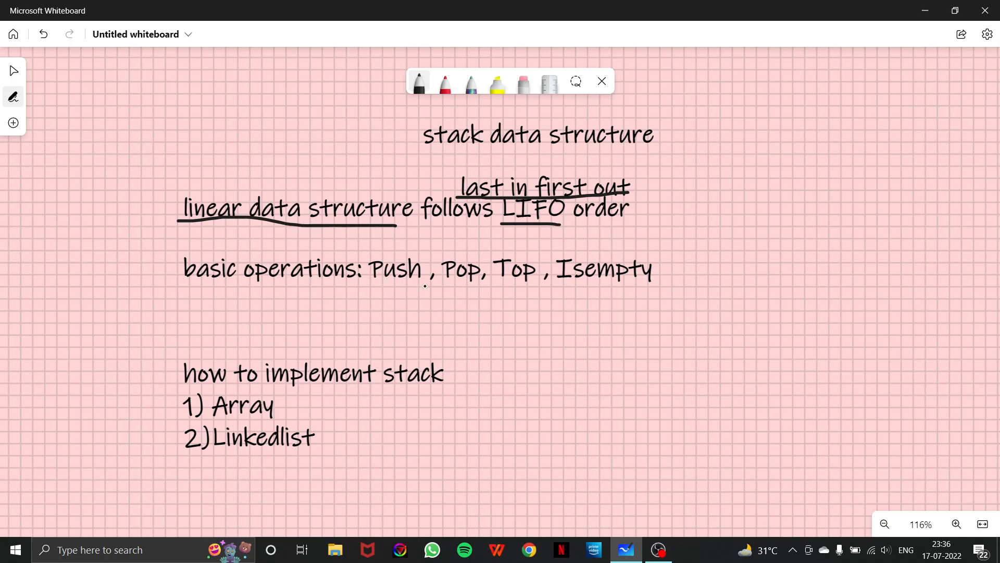
{"action": "left_click_drag", "start_coordinate": [371, 288], "coordinate": [423, 288]}
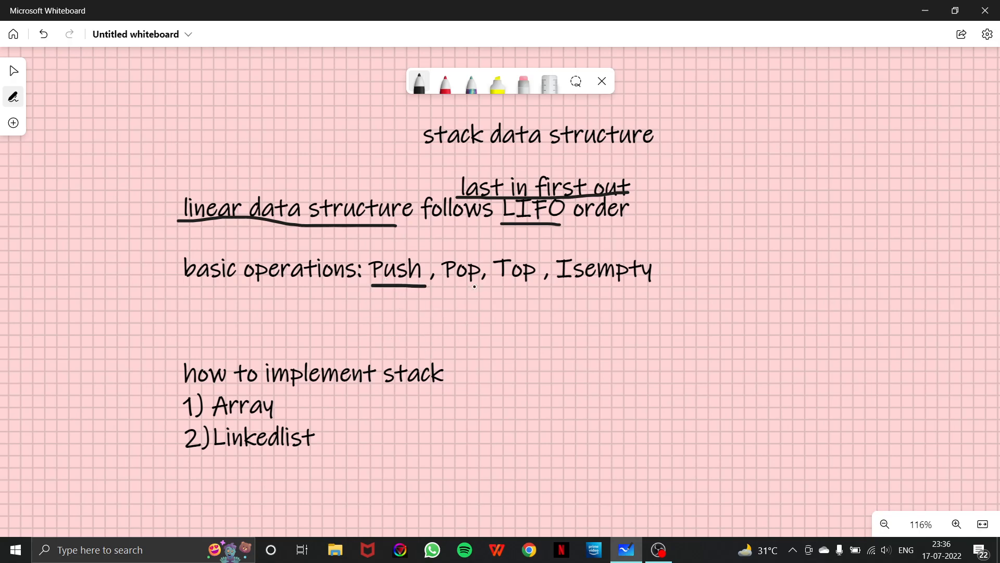
{"action": "left_click_drag", "start_coordinate": [443, 288], "coordinate": [484, 288]}
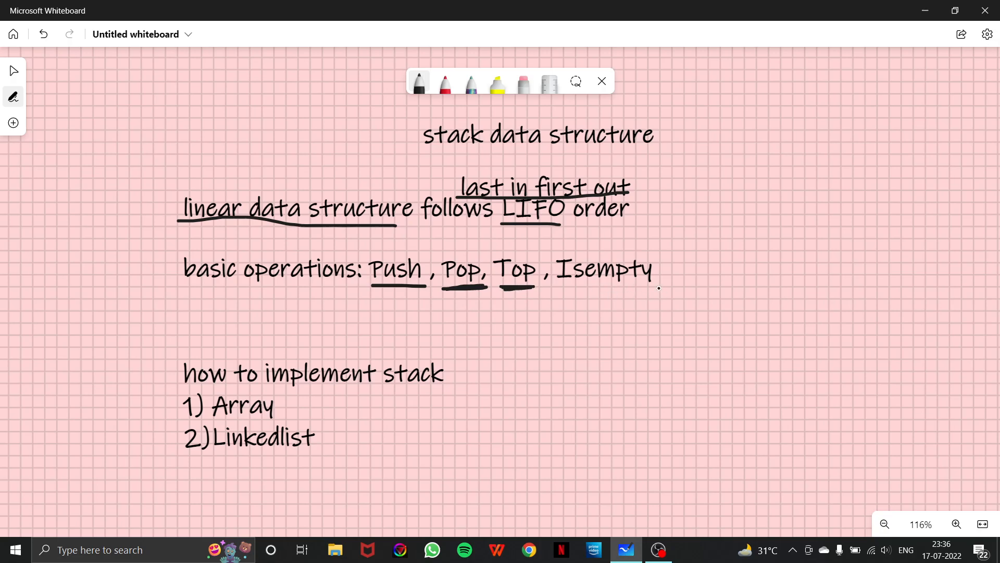
{"action": "left_click_drag", "start_coordinate": [560, 295], "coordinate": [657, 292]}
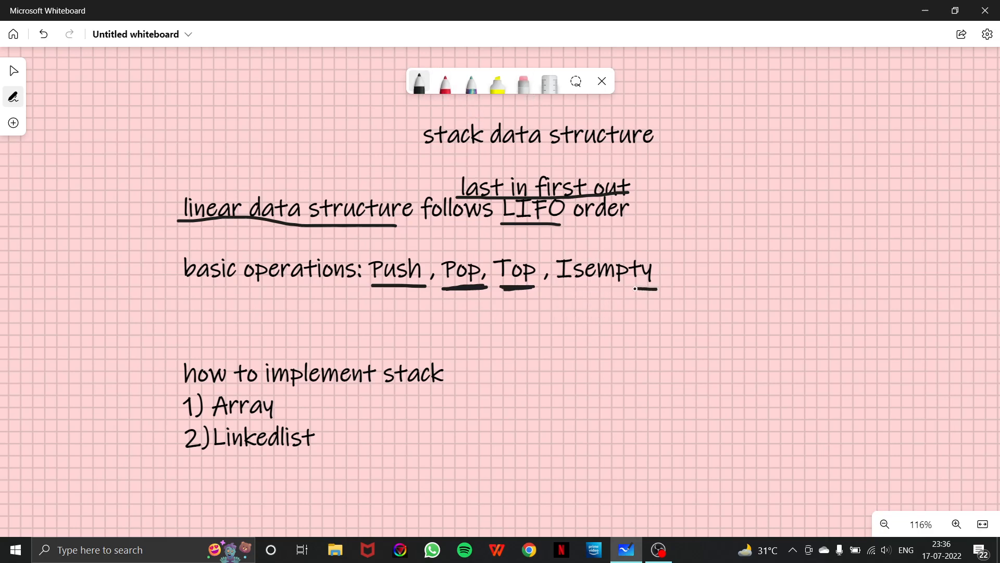
{"action": "left_click_drag", "start_coordinate": [760, 224], "coordinate": [771, 356]}
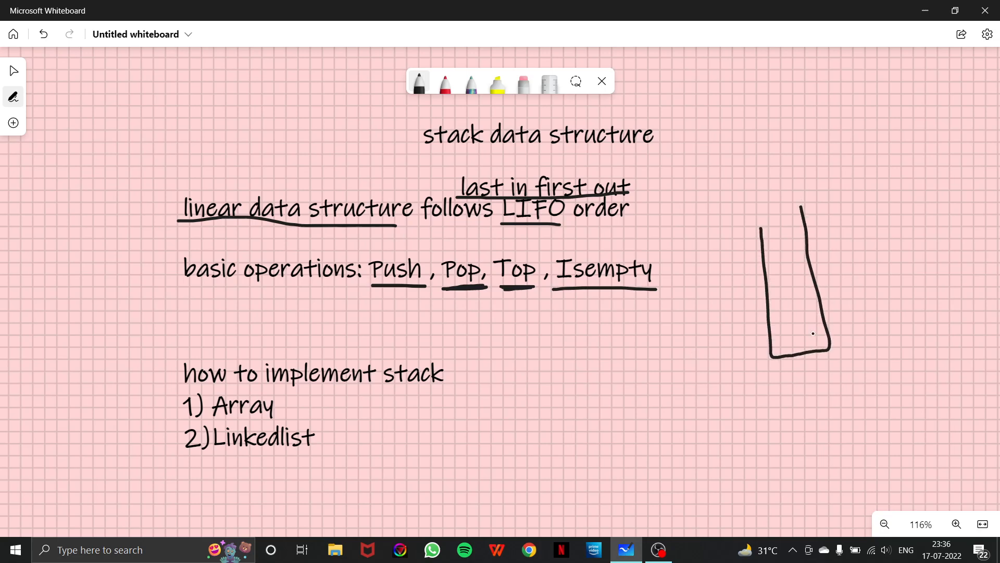
Draw a divider inside the new stack separating the 5 and 10 cells
{"action": "left_click_drag", "start_coordinate": [746, 327], "coordinate": [823, 327]}
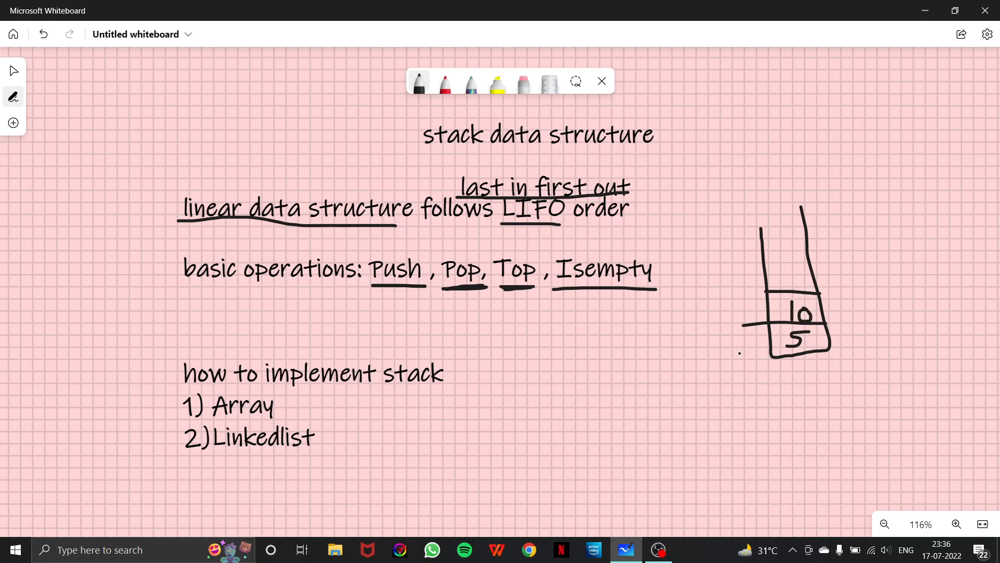
{"action": "mouse_move", "coordinate": [702, 258]}
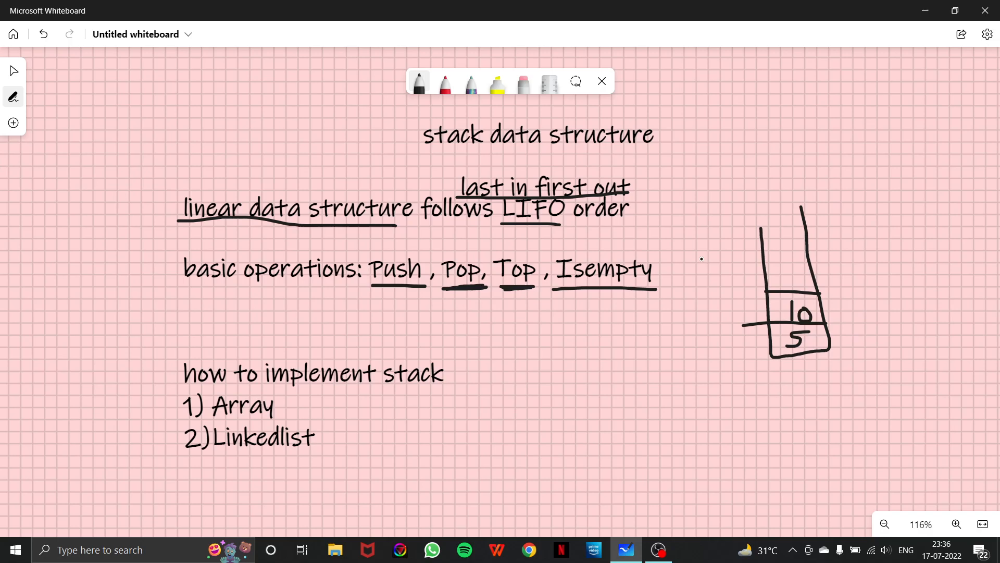
{"action": "mouse_move", "coordinate": [16, 108]}
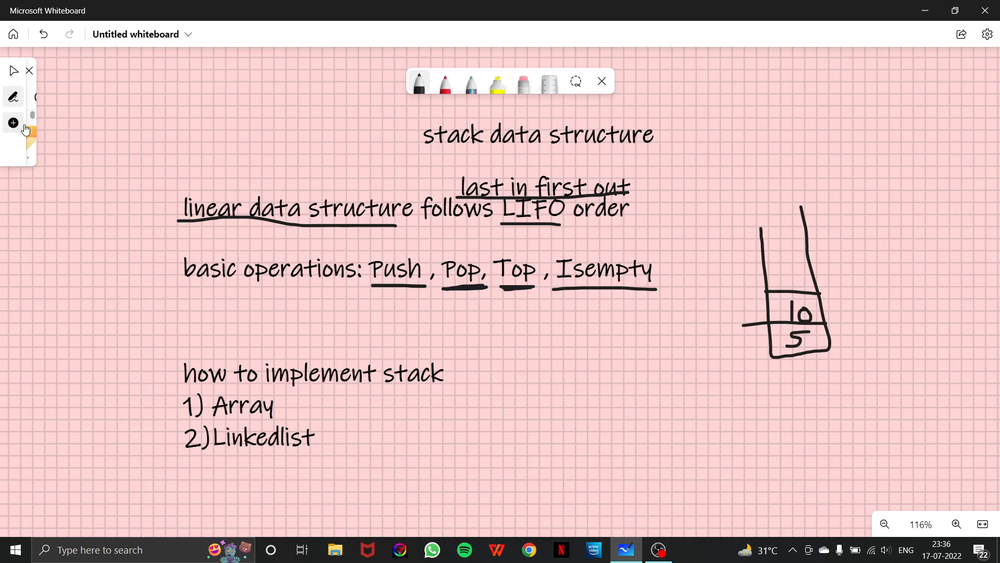
Add a code text box reading stack s; s.push(10); s.push(20)
{"action": "left_click", "coordinate": [14, 122]}
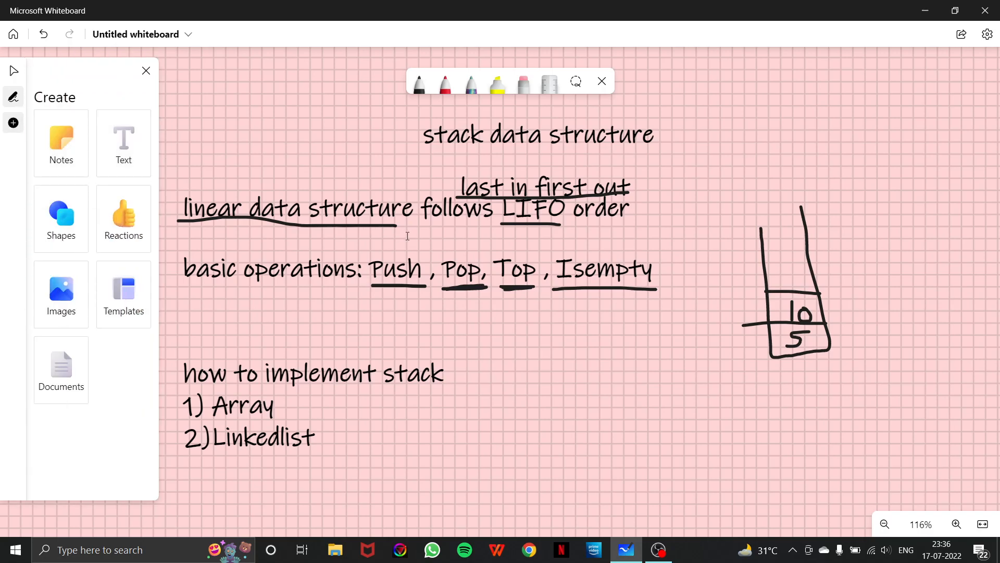
{"action": "mouse_move", "coordinate": [129, 160]}
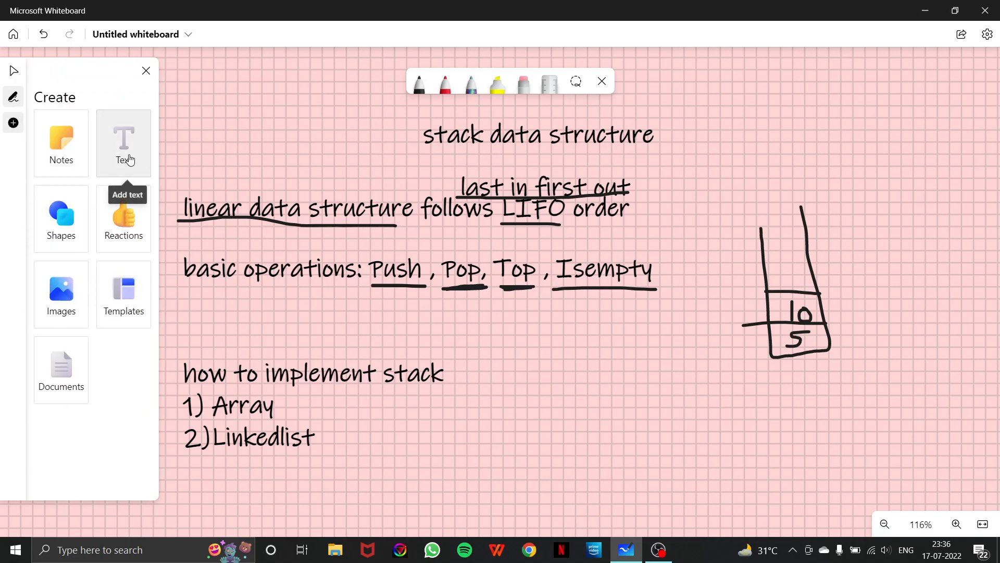
{"action": "left_click", "coordinate": [123, 141]}
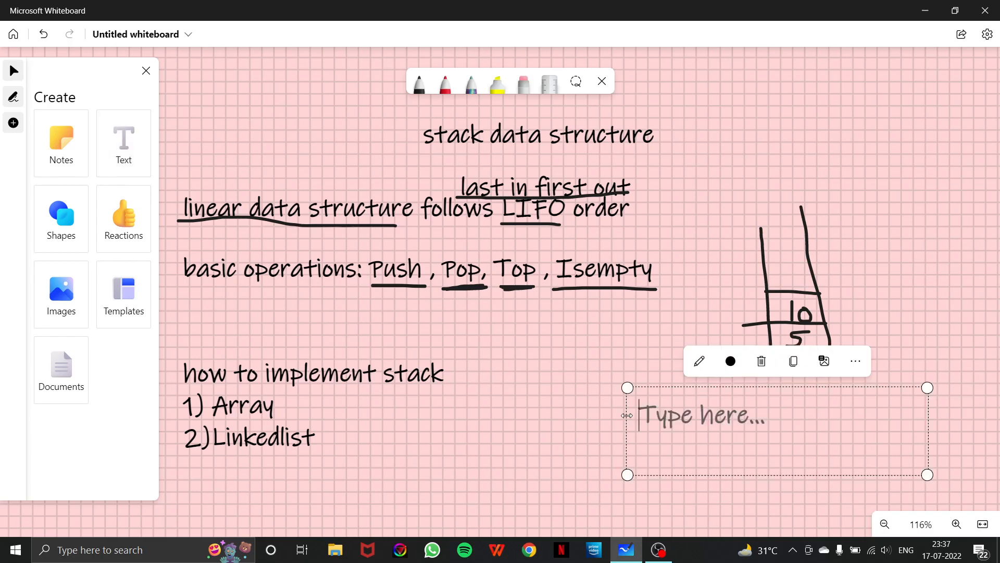
{"action": "type", "text": "stac"}
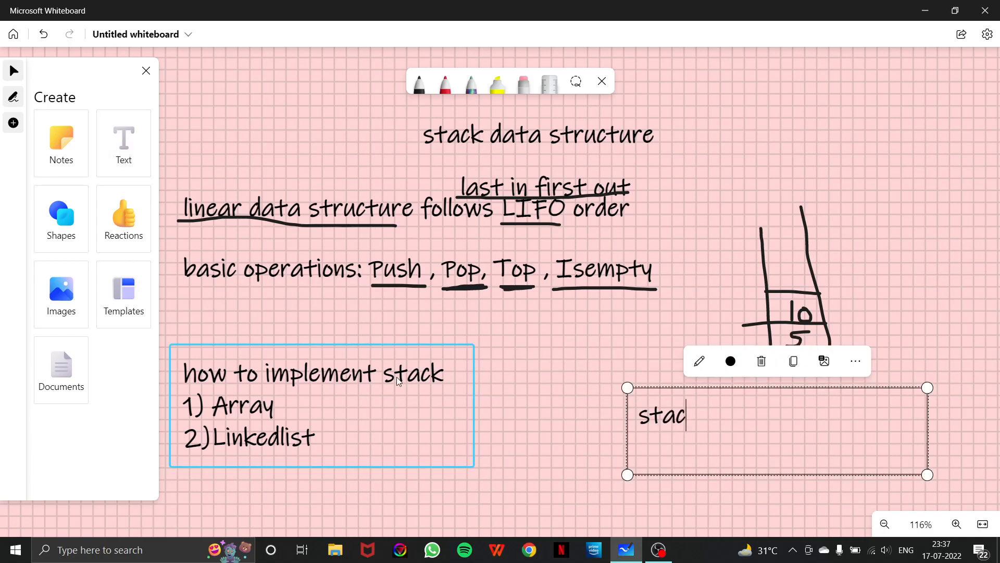
{"action": "type", "text": "k s;"}
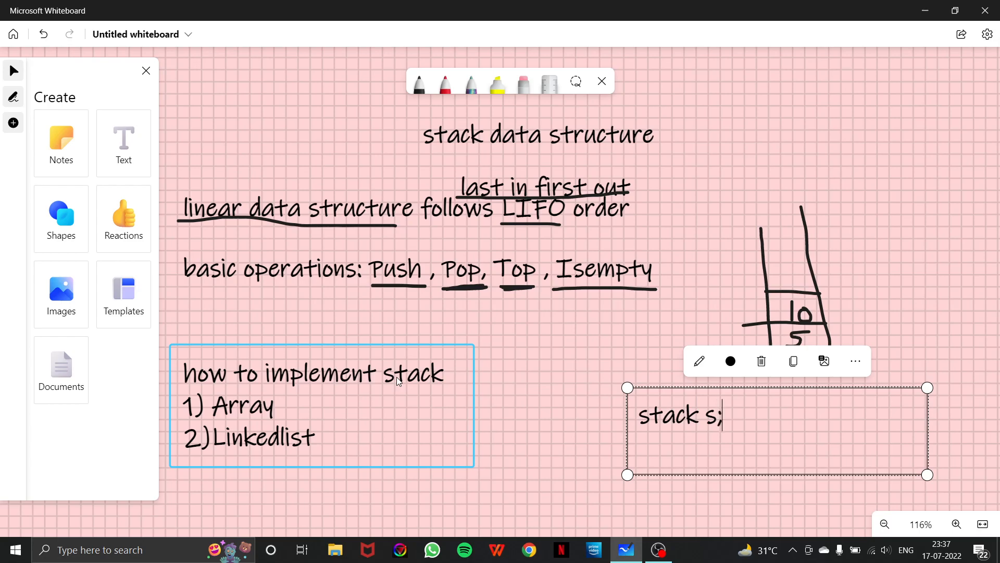
{"action": "type", "text": "S.P"}
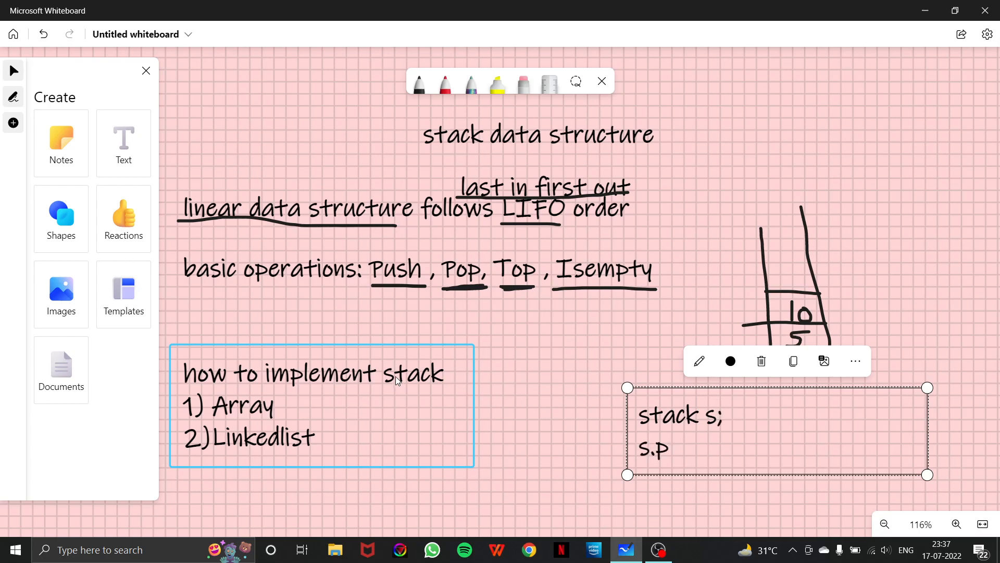
{"action": "type", "text": "ush"}
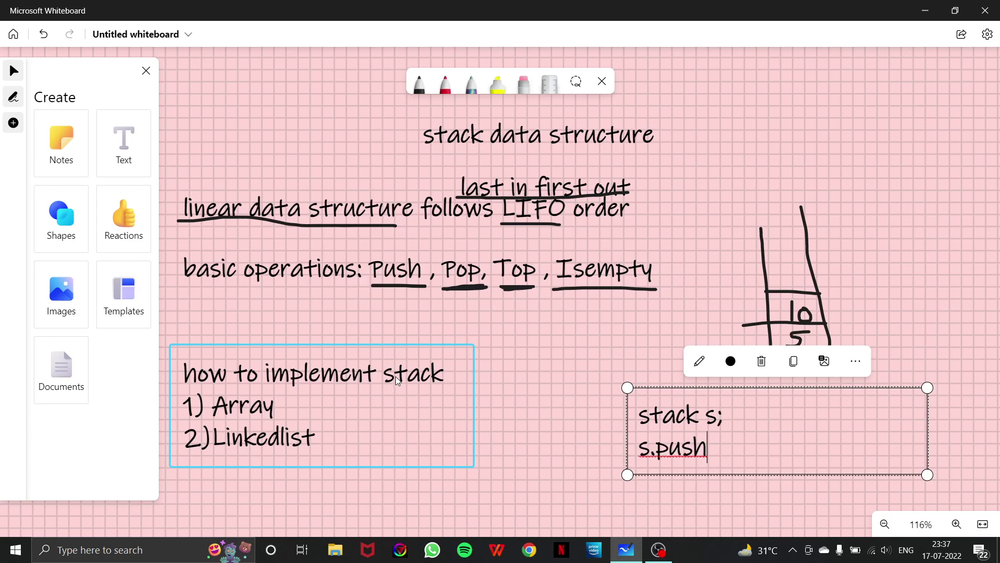
{"action": "type", "text": "(10);"}
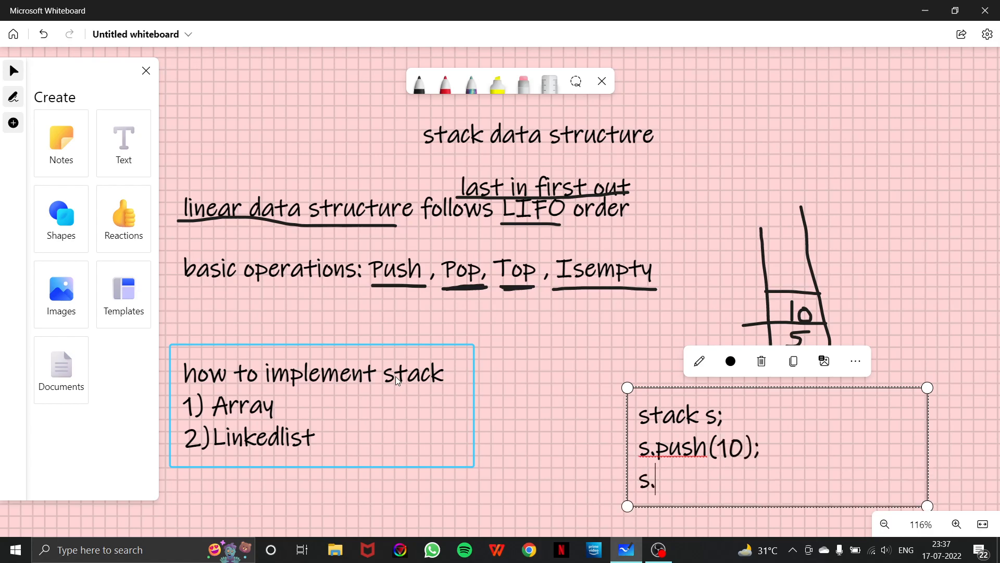
{"action": "type", "text": "[us"}
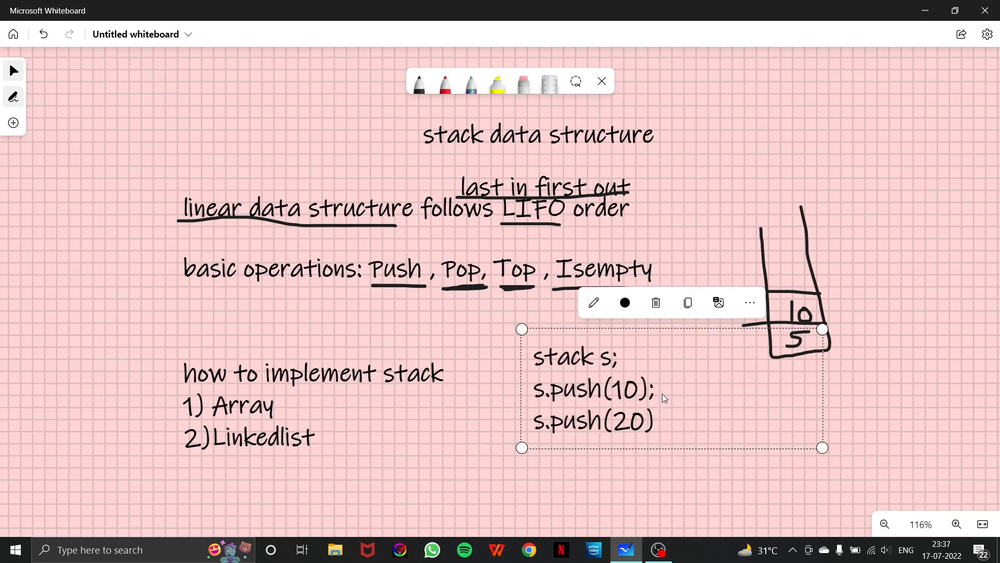
Erase the 10 cell, leaving 5, and append s.pop(); and s.top(); to the code
{"action": "left_click", "coordinate": [656, 389]}
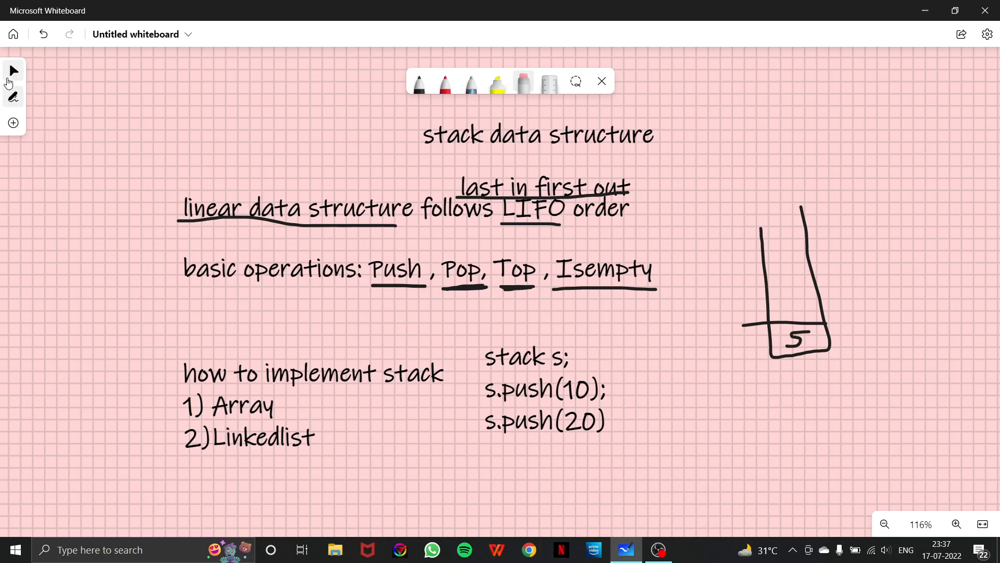
{"action": "mouse_move", "coordinate": [10, 68]}
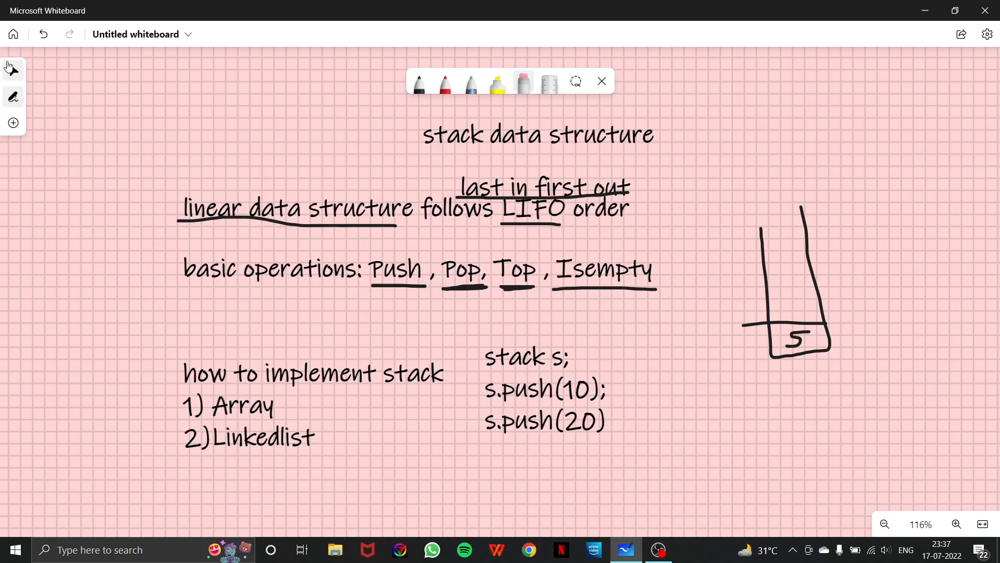
{"action": "left_click", "coordinate": [531, 389]}
{"action": "type", "text": "s.pop"}
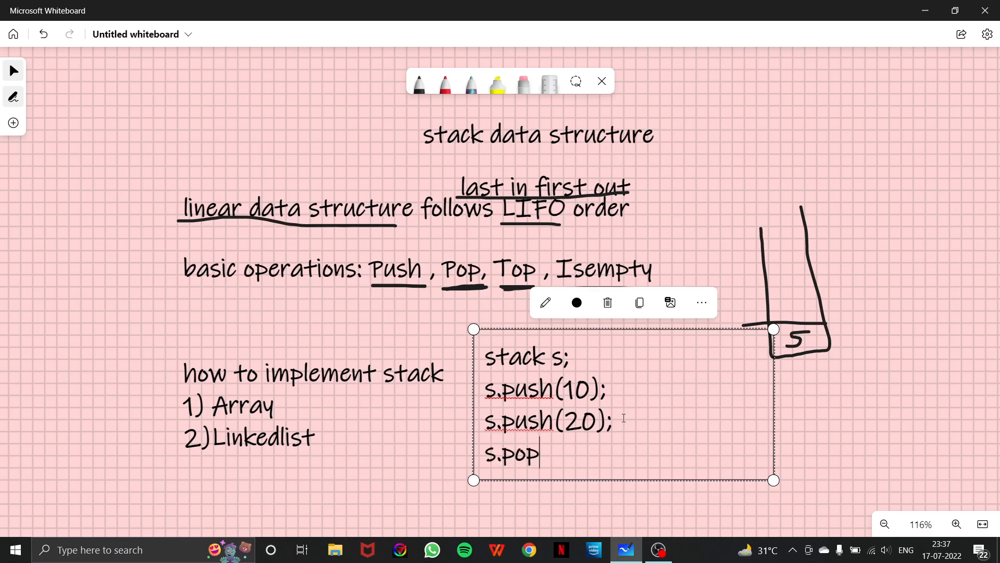
{"action": "type", "text": "();"}
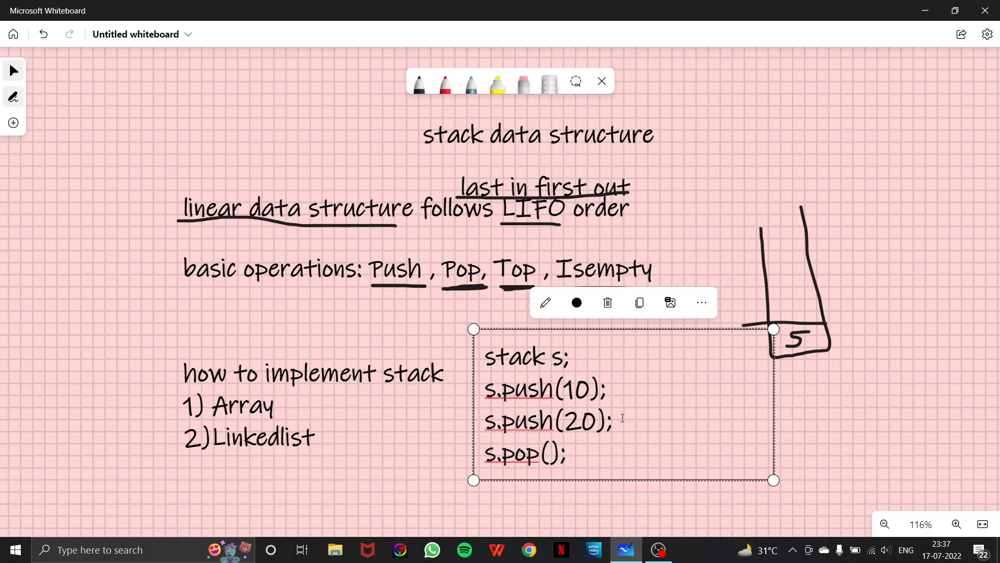
{"action": "type", "text": "s"}
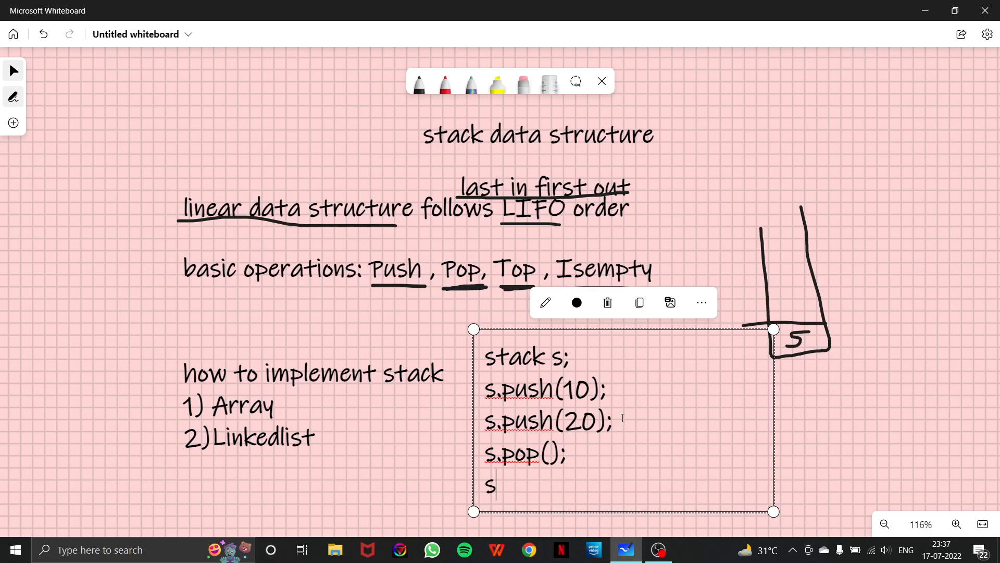
{"action": "type", "text": ".top();"}
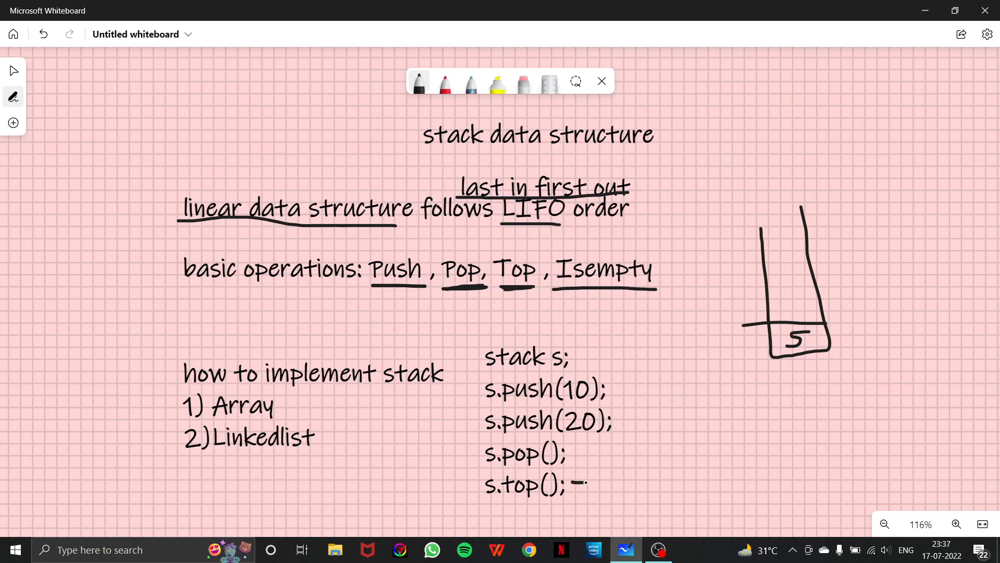
Draw an arrow from s.top() to 5 and add s.pop(); to the code
{"action": "left_click_drag", "start_coordinate": [574, 481], "coordinate": [632, 482]}
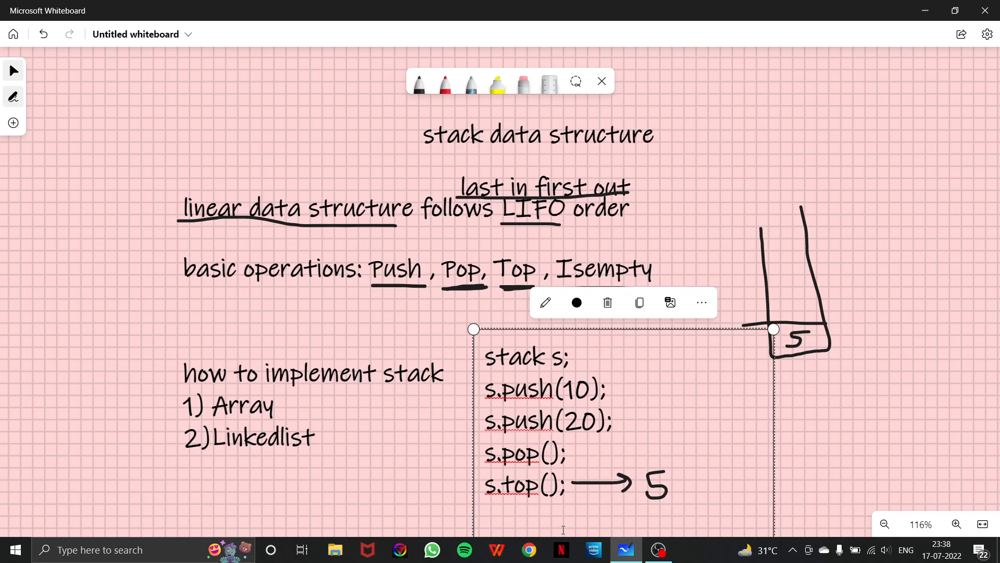
{"action": "type", "text": "s.po"}
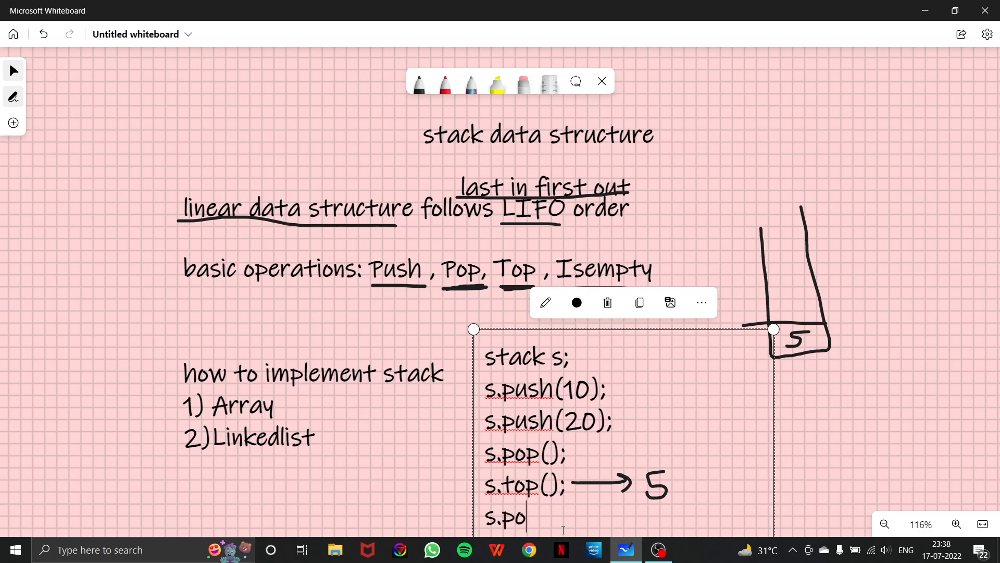
{"action": "type", "text": "p();"}
{"action": "type", "text": "s.empty();"}
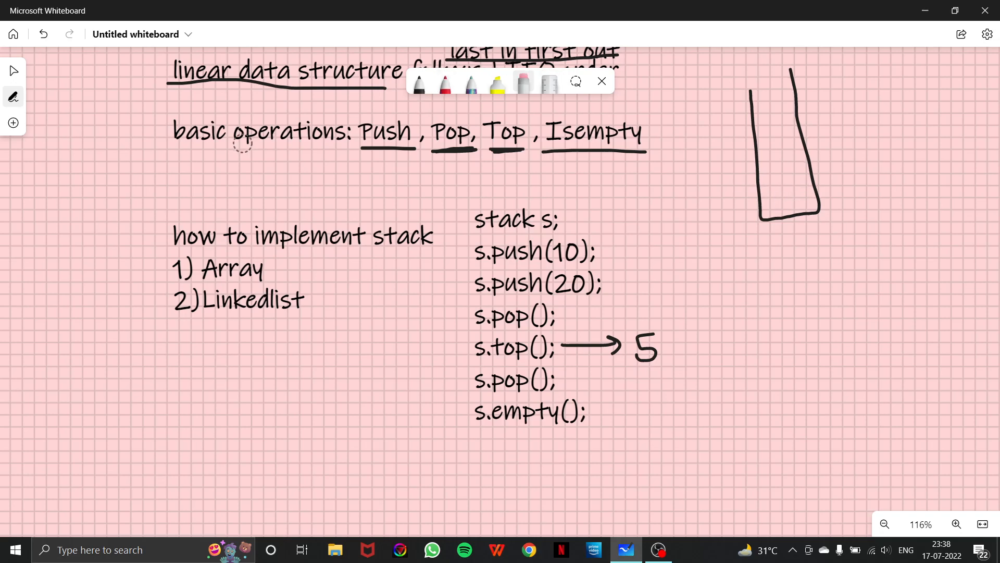
{"action": "mouse_move", "coordinate": [419, 86]}
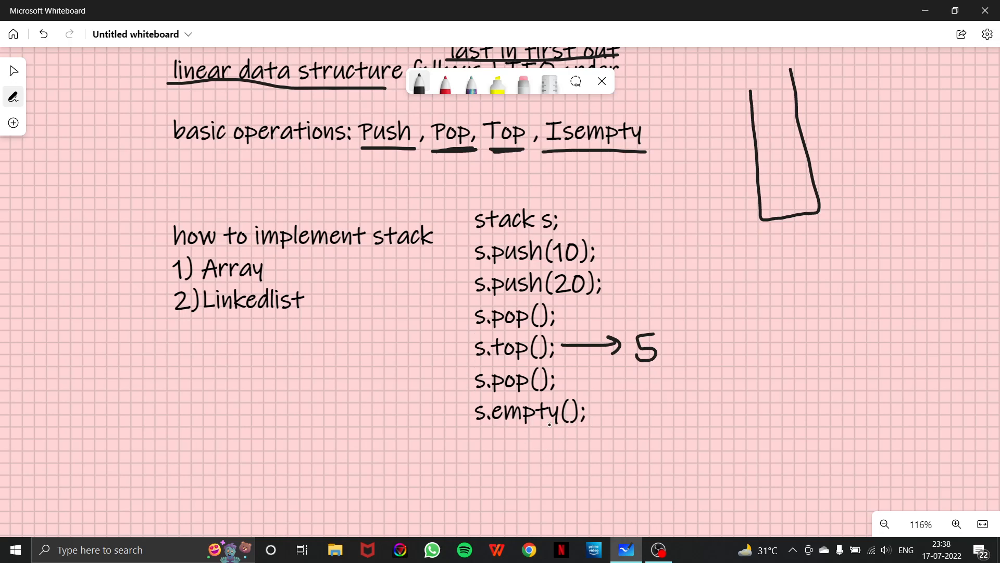
Draw an arrow from s.empty() to T and erase the stray stroke in the left margin
{"action": "left_click_drag", "start_coordinate": [593, 408], "coordinate": [644, 403]}
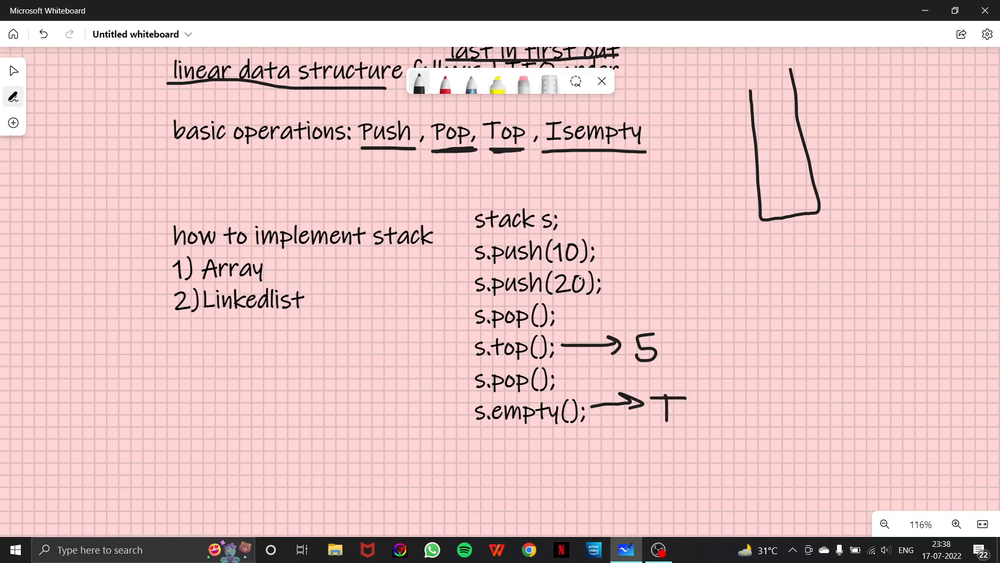
{"action": "left_click", "coordinate": [601, 81]}
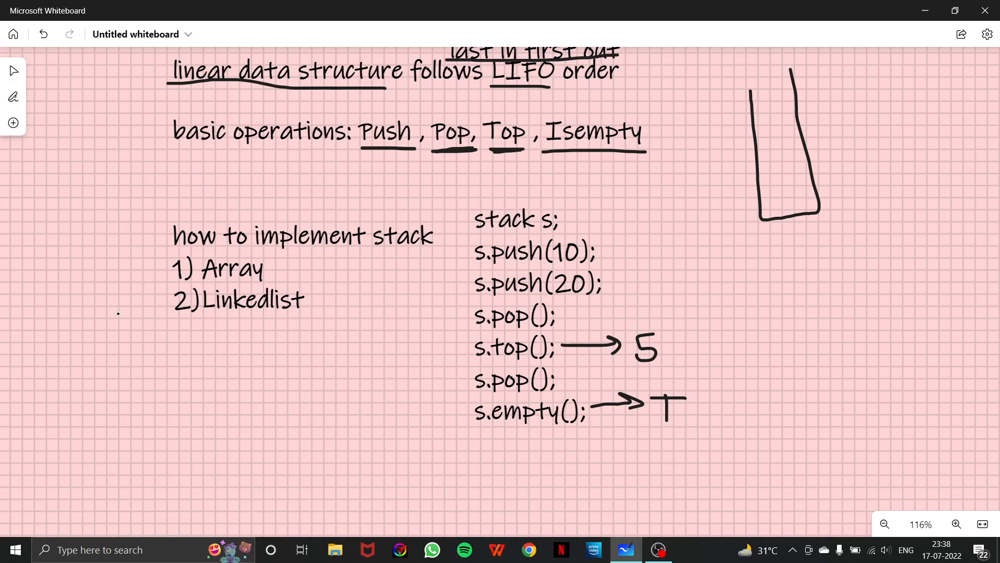
{"action": "left_click_drag", "start_coordinate": [106, 274], "coordinate": [107, 344]}
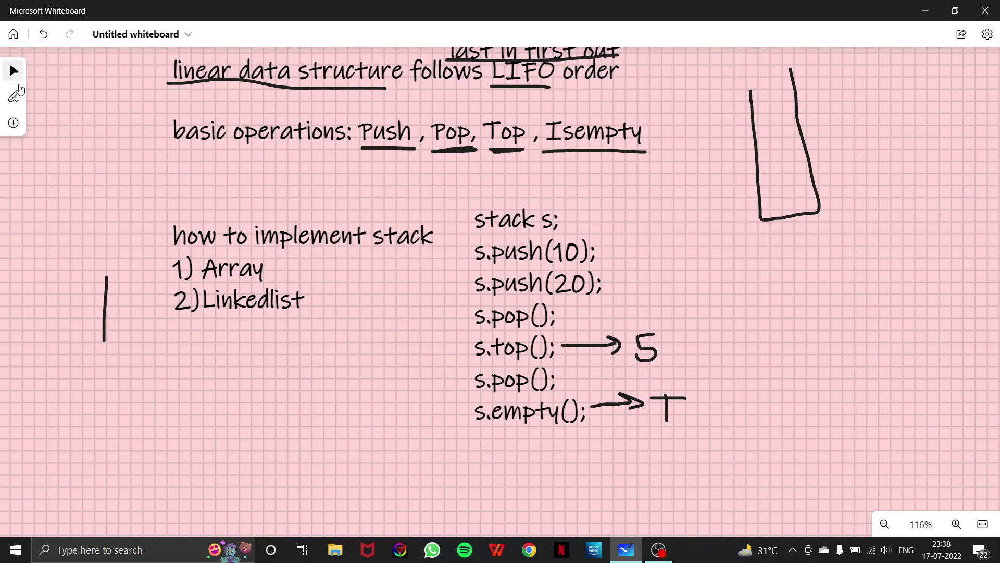
{"action": "left_click", "coordinate": [13, 97]}
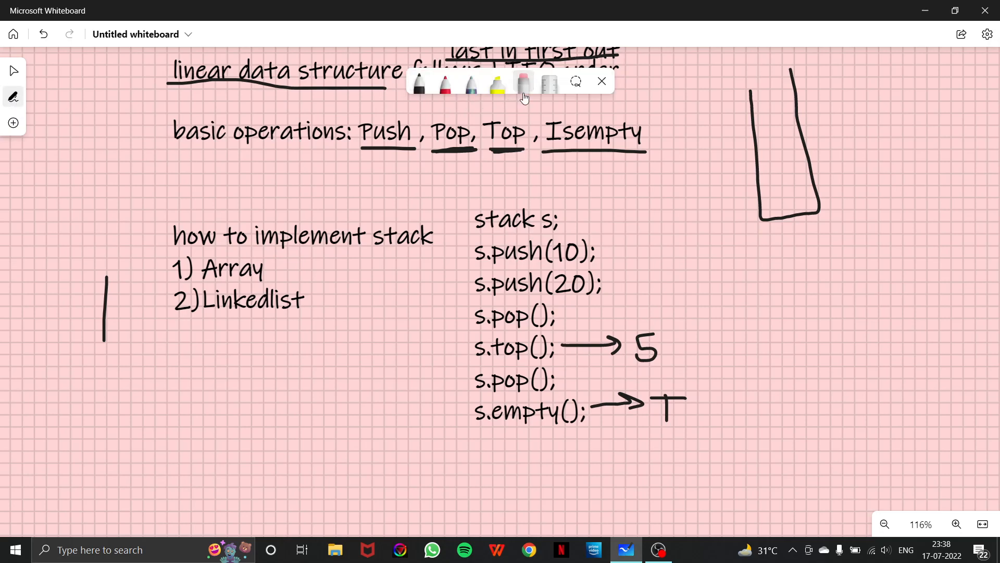
{"action": "left_click", "coordinate": [601, 80]}
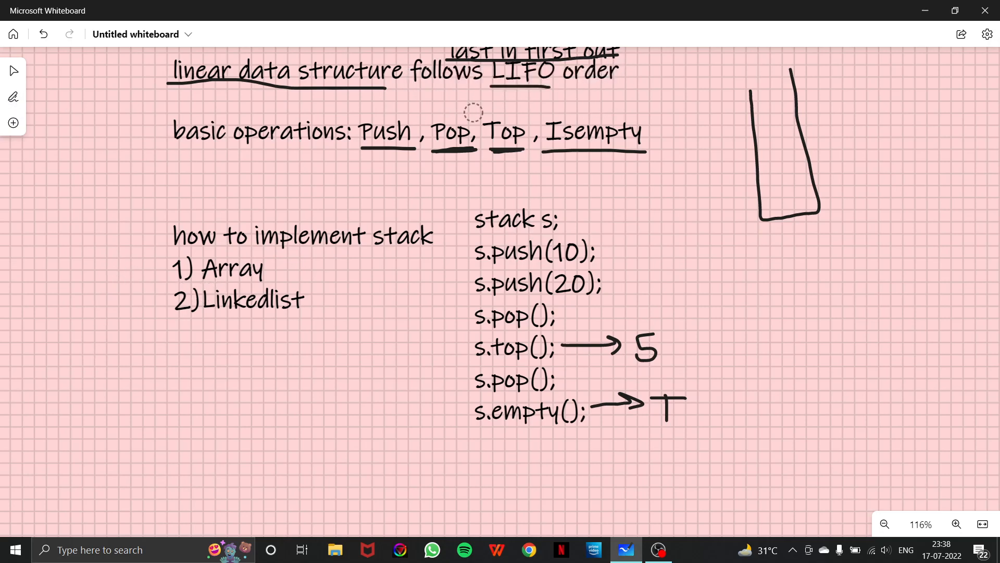
{"action": "scroll", "scroll_direction": "down", "scroll_amount": 3}
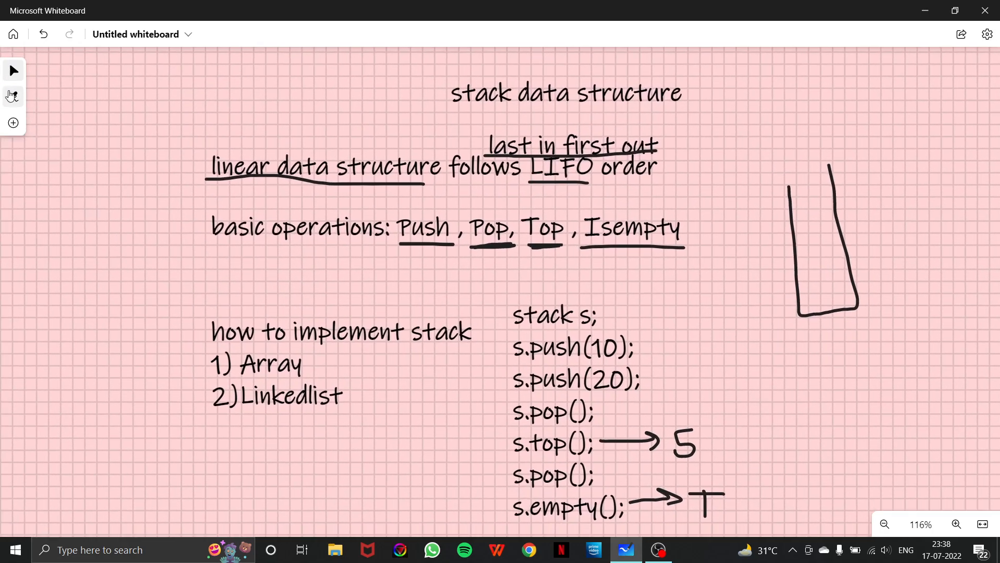
In black ink, draw a curly brace before the basic operations line and write O(1) left of it
{"action": "left_click", "coordinate": [12, 96]}
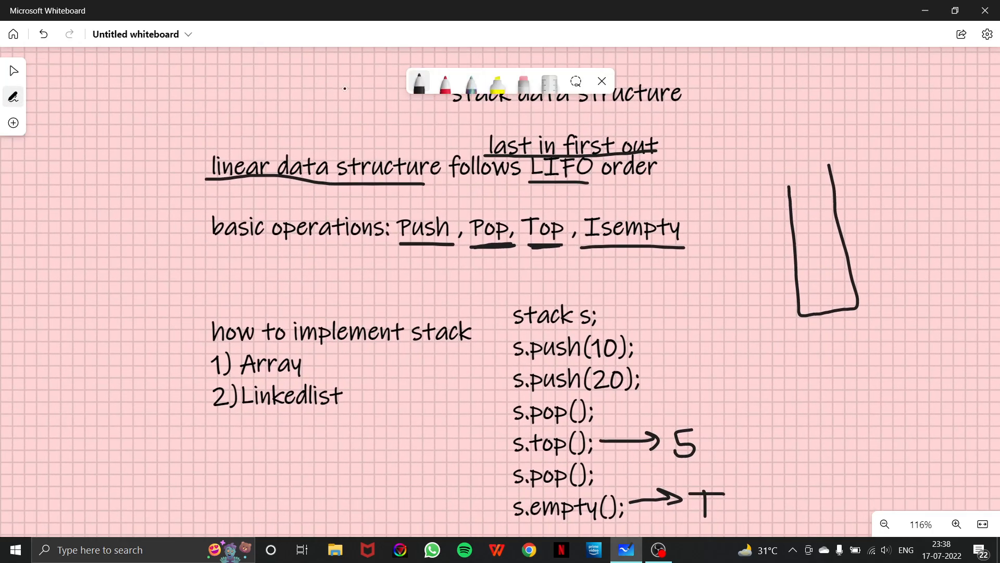
{"action": "left_click", "coordinate": [418, 81]}
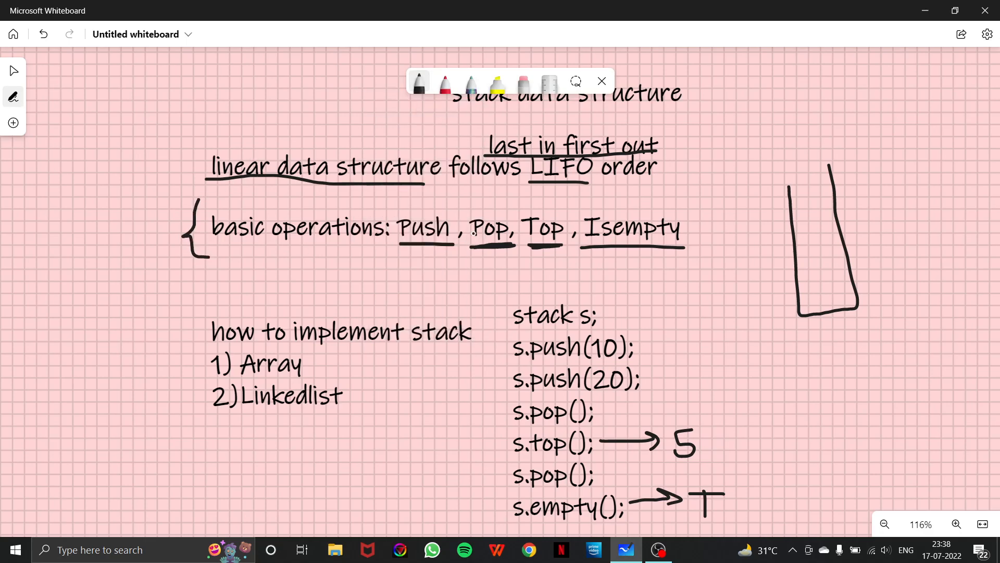
{"action": "left_click_drag", "start_coordinate": [57, 214], "coordinate": [51, 245]}
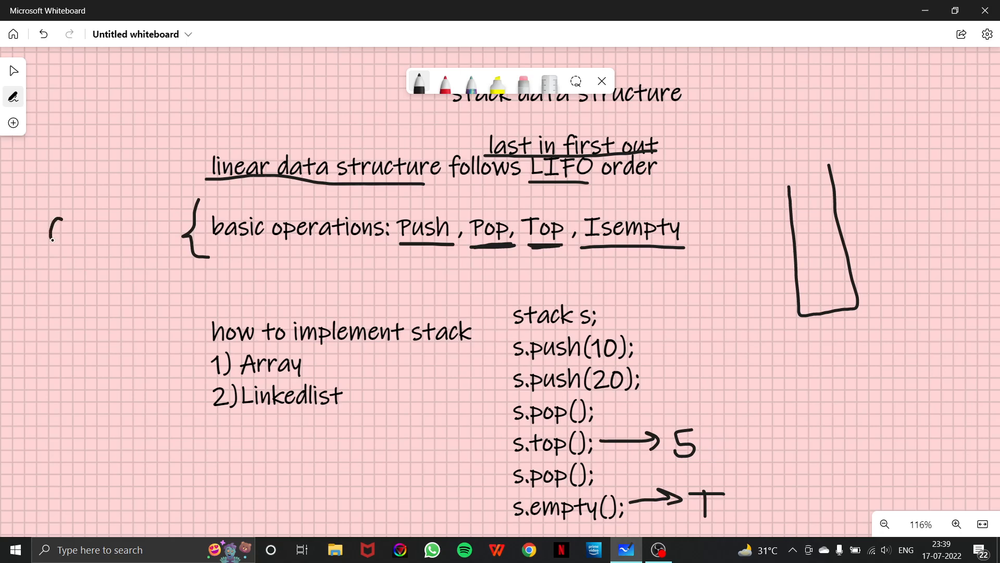
{"action": "left_click_drag", "start_coordinate": [52, 216], "coordinate": [63, 243]}
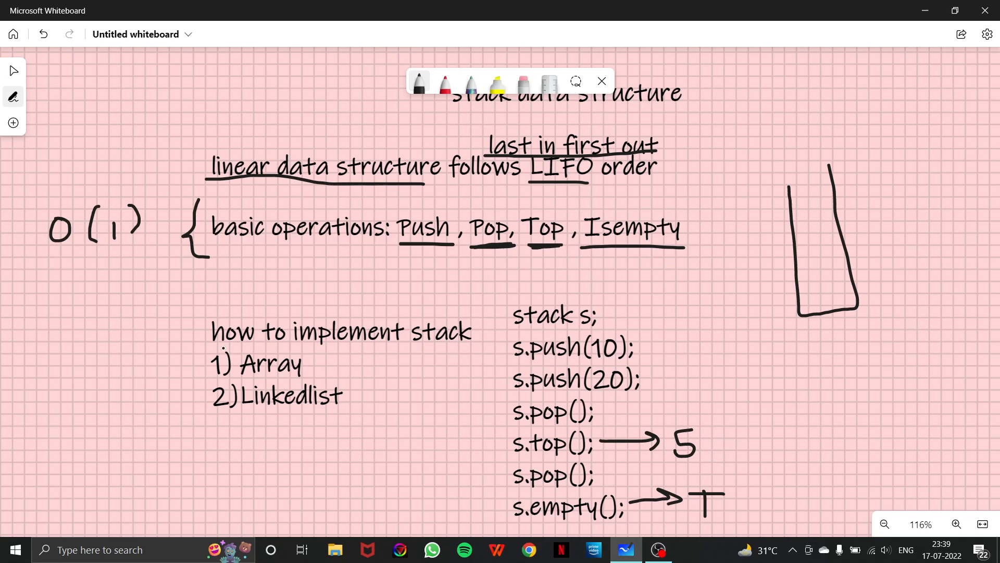
Underline 'how to implement stack' and draw arrows leading left from Array and Linkedlist
{"action": "left_click_drag", "start_coordinate": [213, 347], "coordinate": [402, 348]}
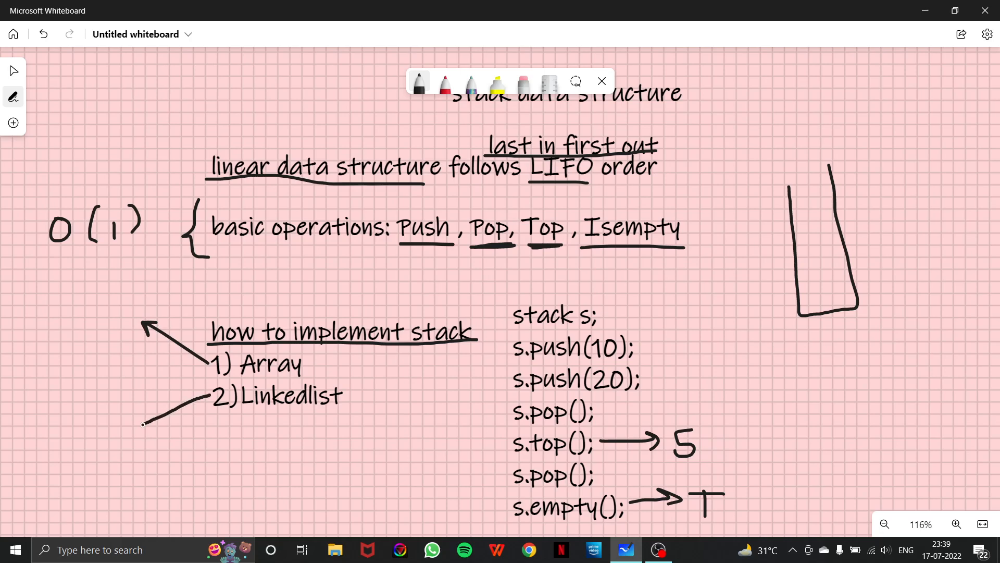
{"action": "left_click_drag", "start_coordinate": [191, 401], "coordinate": [140, 427]}
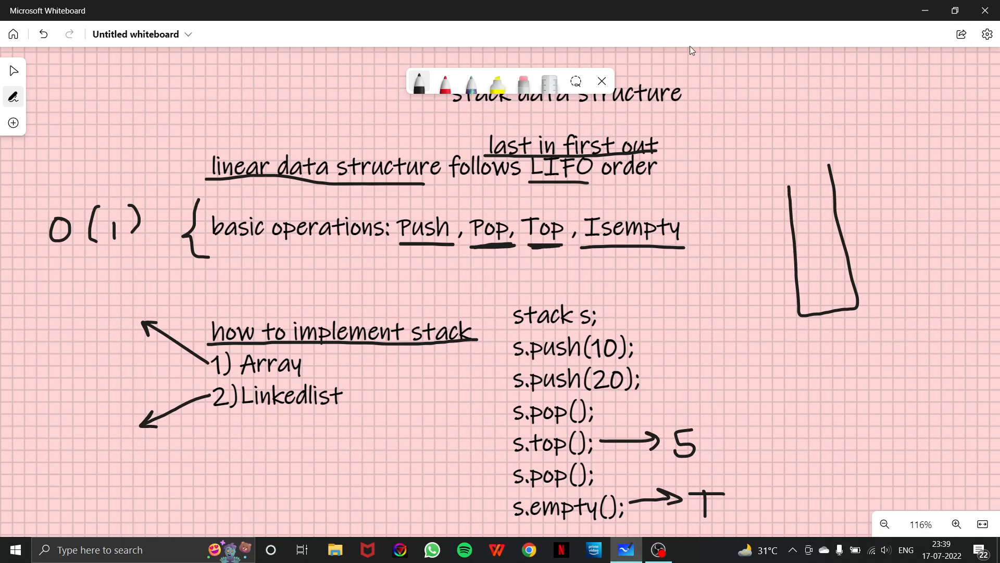
{"action": "left_click", "coordinate": [602, 81]}
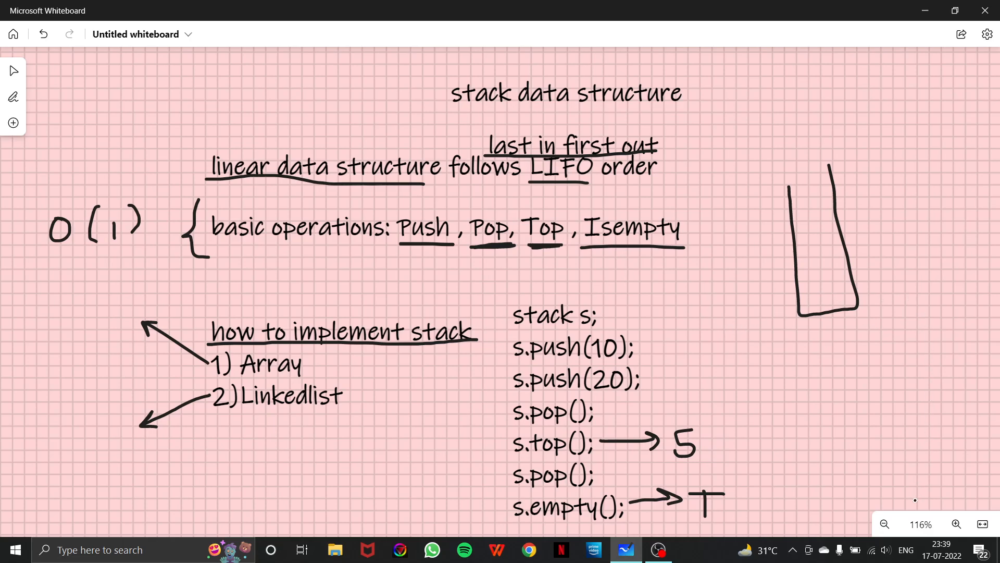
{"action": "mouse_move", "coordinate": [934, 489]}
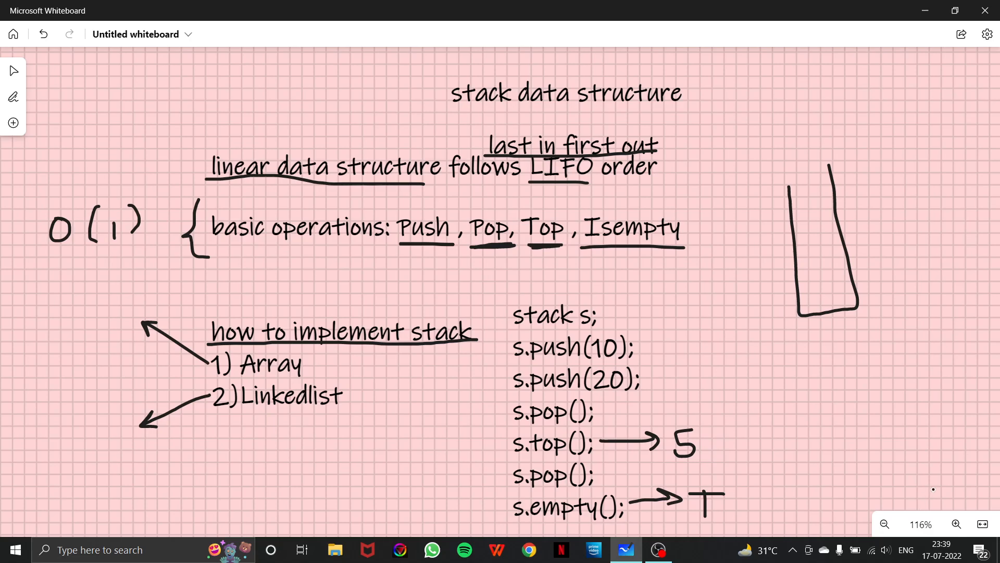